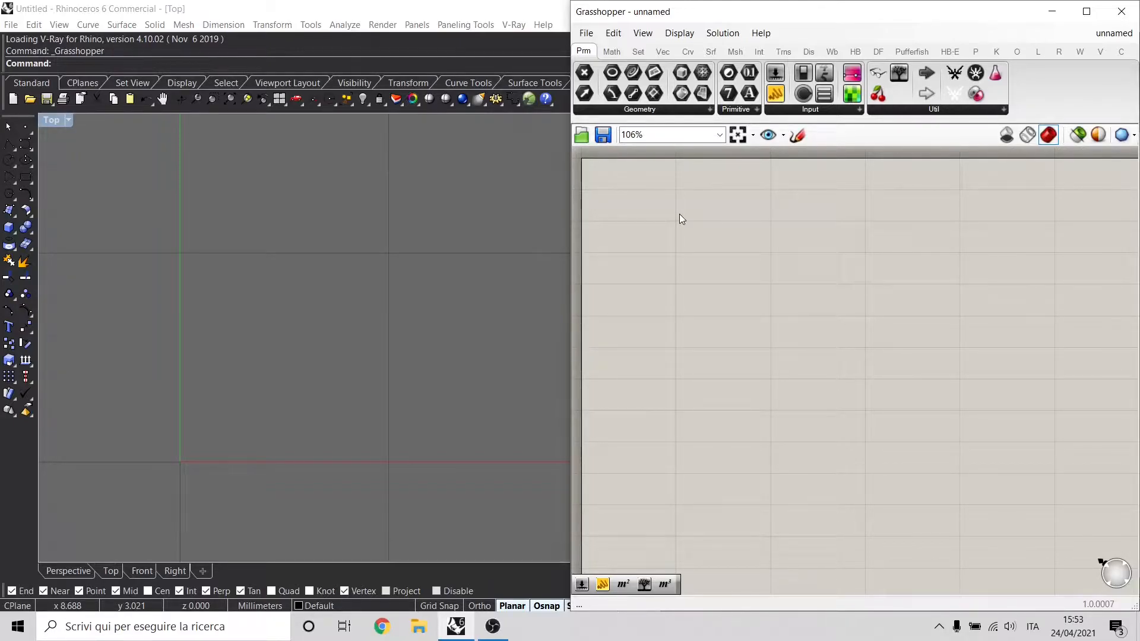
Step: Place a Square grid component with size 1 and a 5 by 5 extent
{"action": "type", "text": "square"}
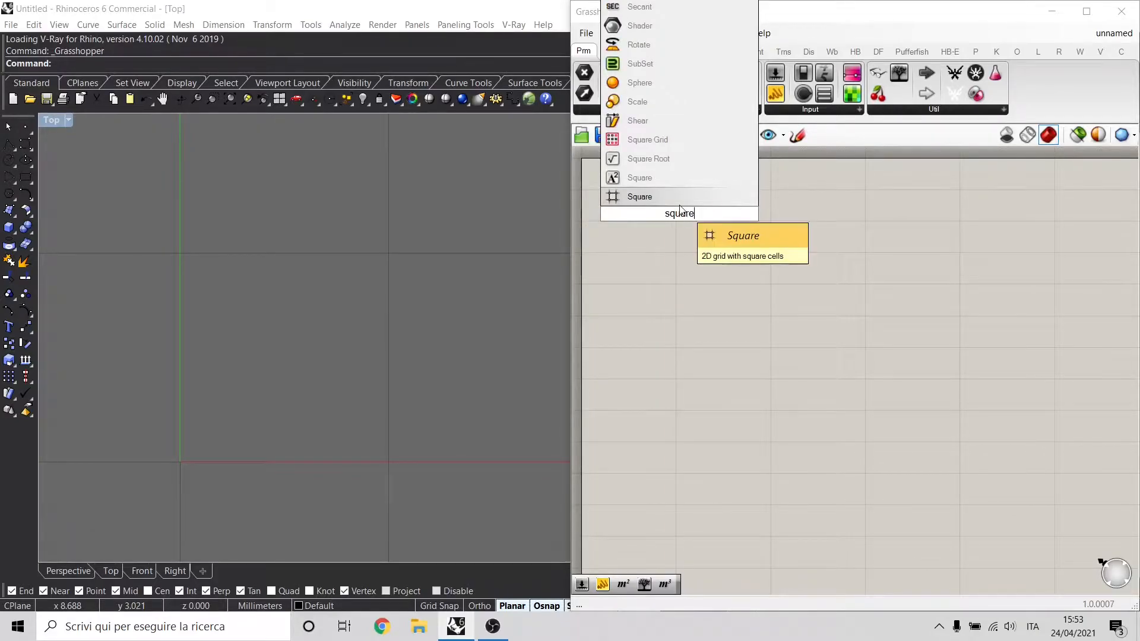
{"action": "left_click", "coordinate": [639, 196]}
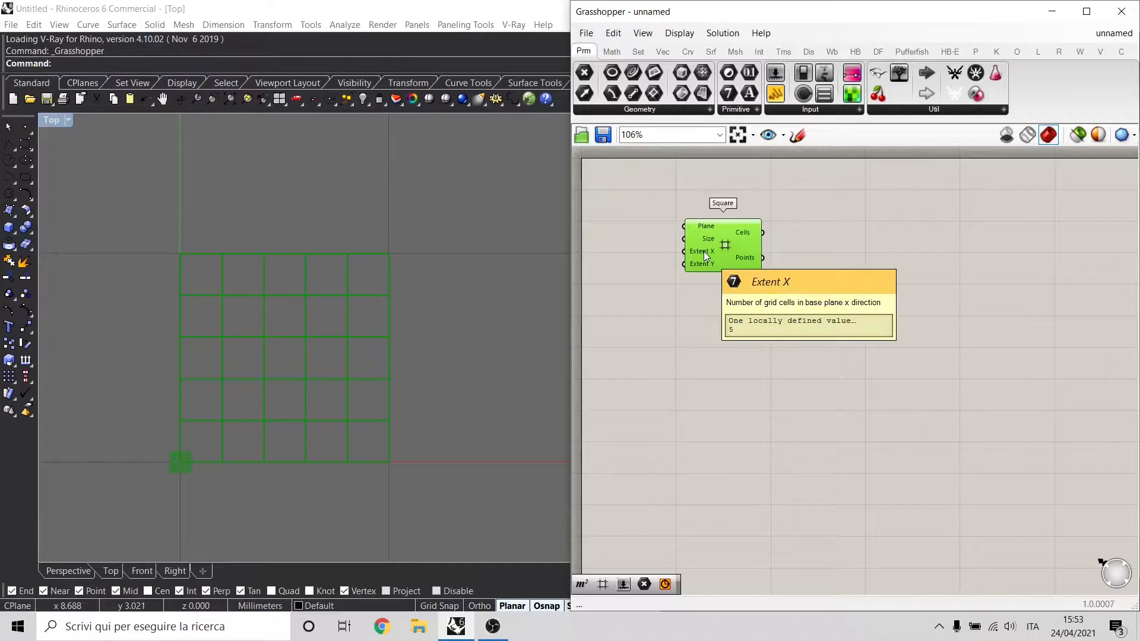
{"action": "mouse_move", "coordinate": [702, 263]}
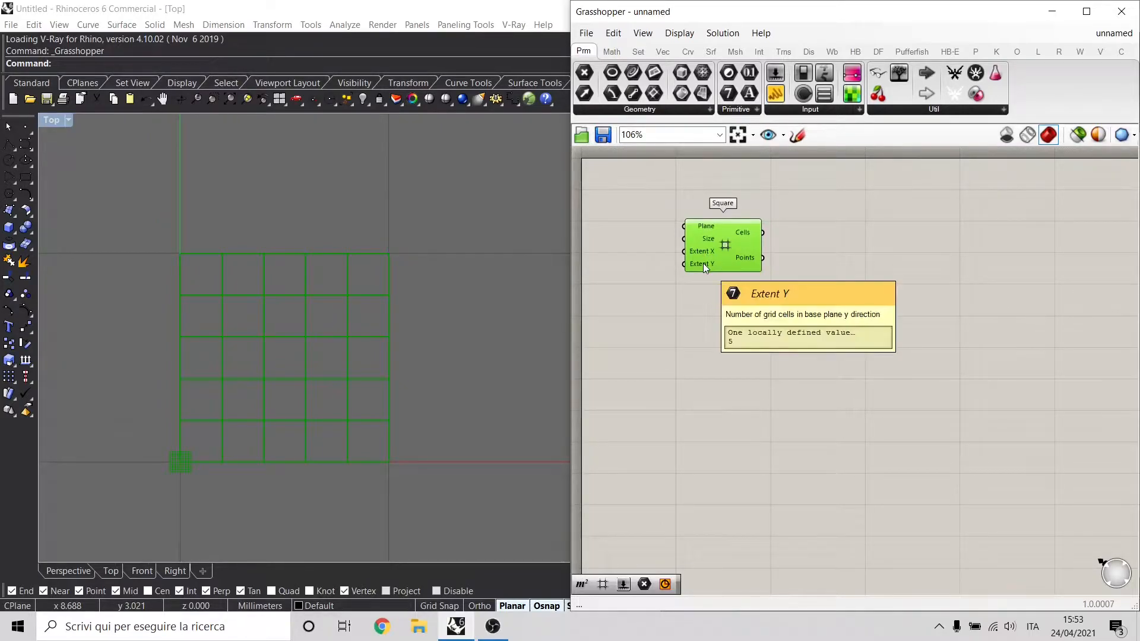
{"action": "mouse_move", "coordinate": [706, 240]}
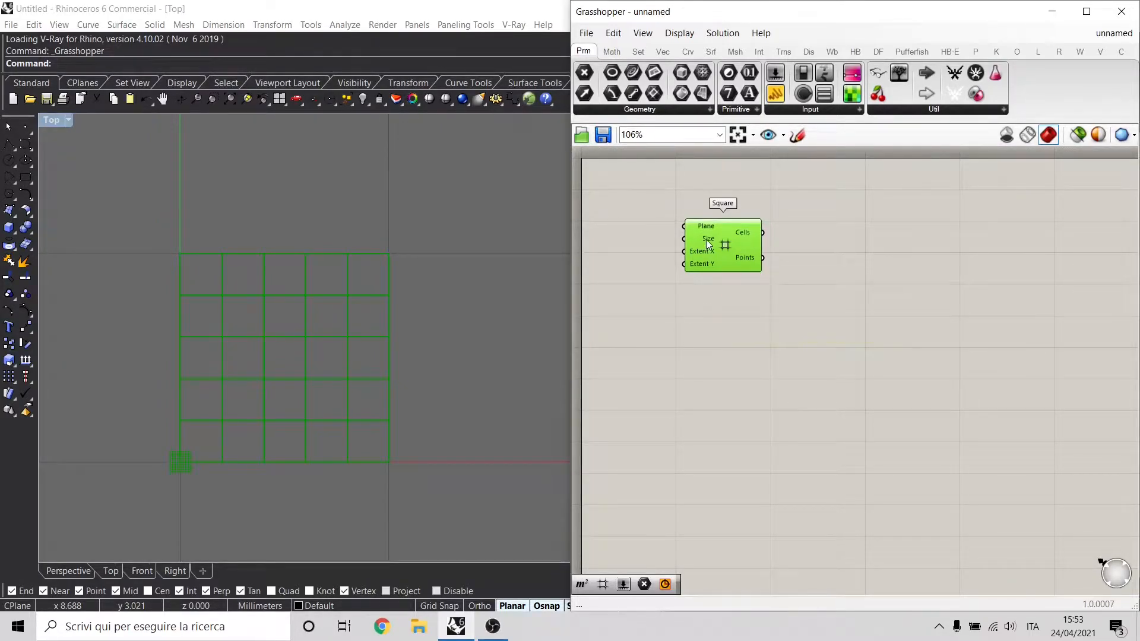
{"action": "mouse_move", "coordinate": [707, 240]}
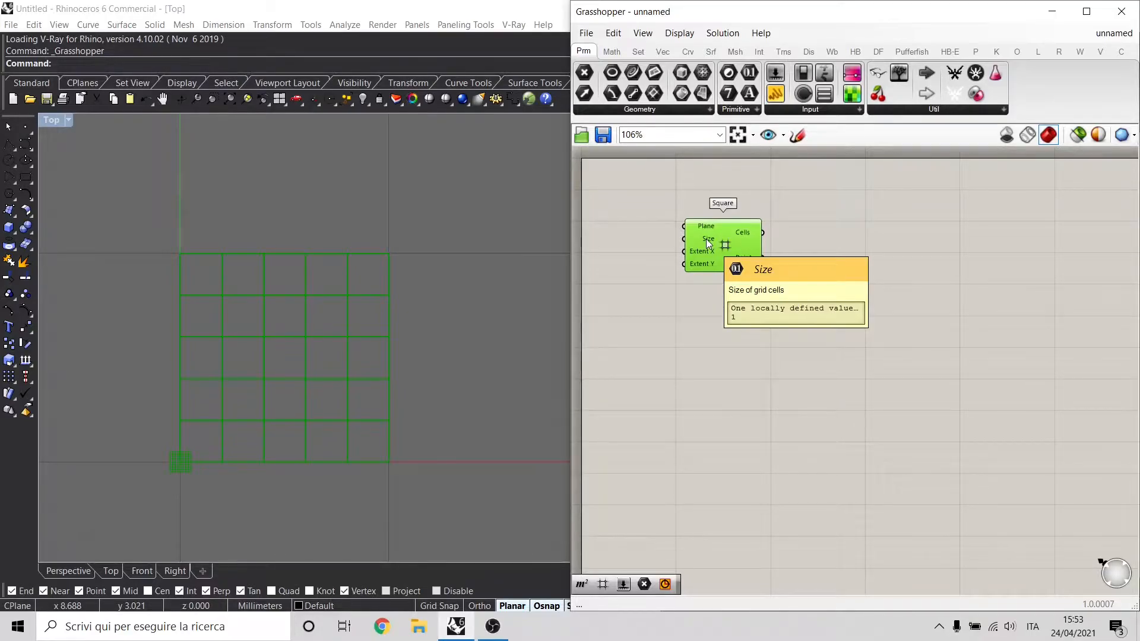
Step: Add an Area component on the square cells, showing 25 centroid points
{"action": "type", "text": "are"}
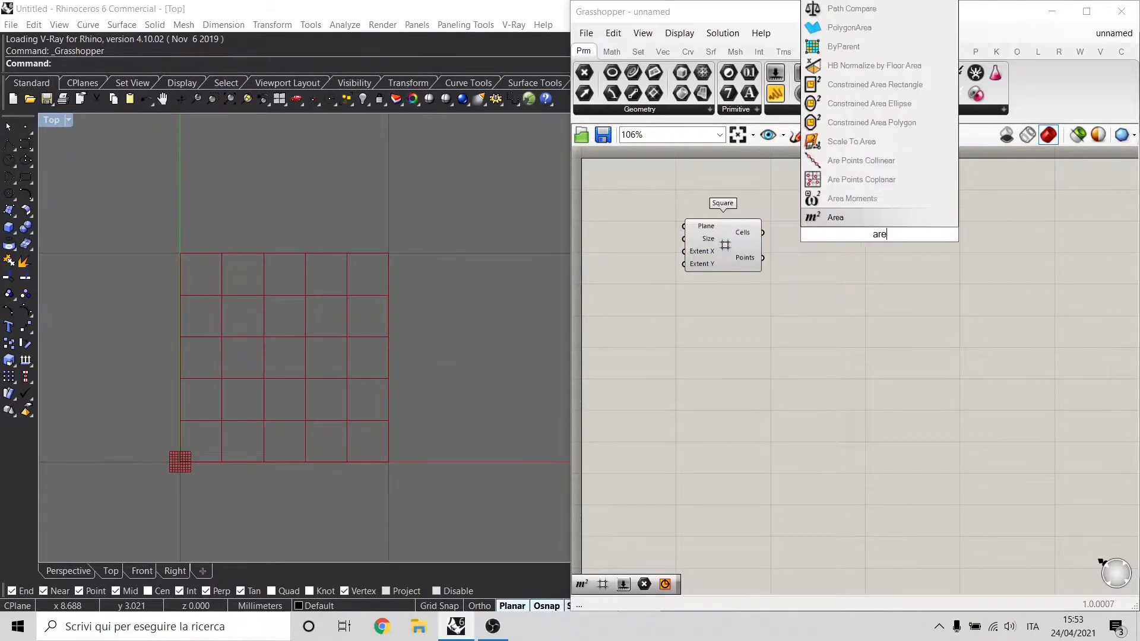
{"action": "left_click", "coordinate": [835, 217]}
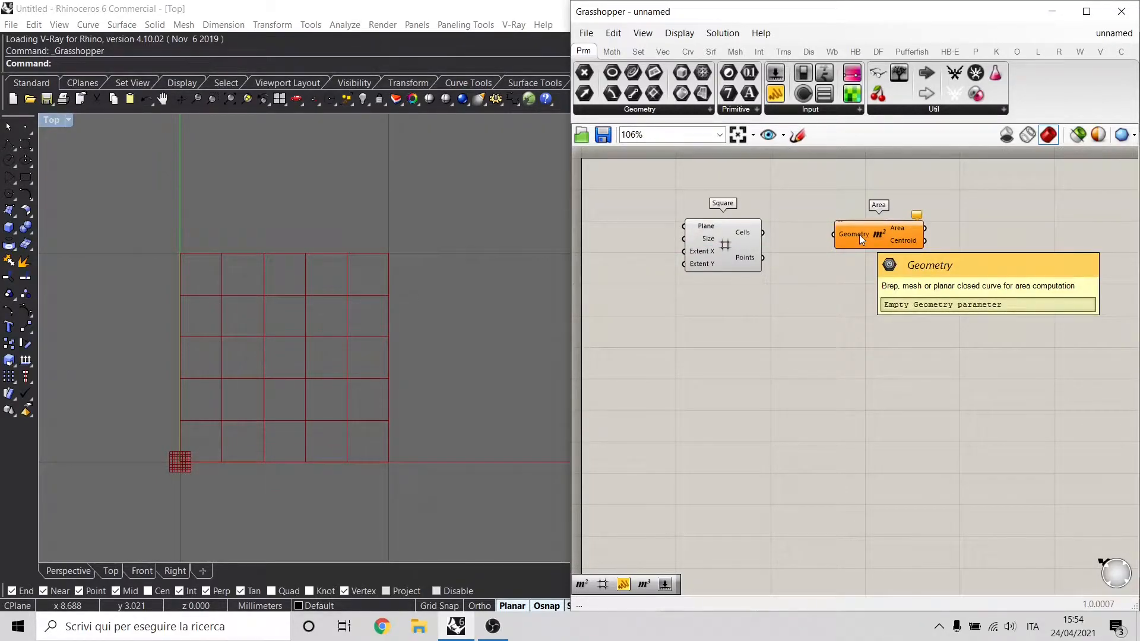
{"action": "mouse_move", "coordinate": [904, 240]}
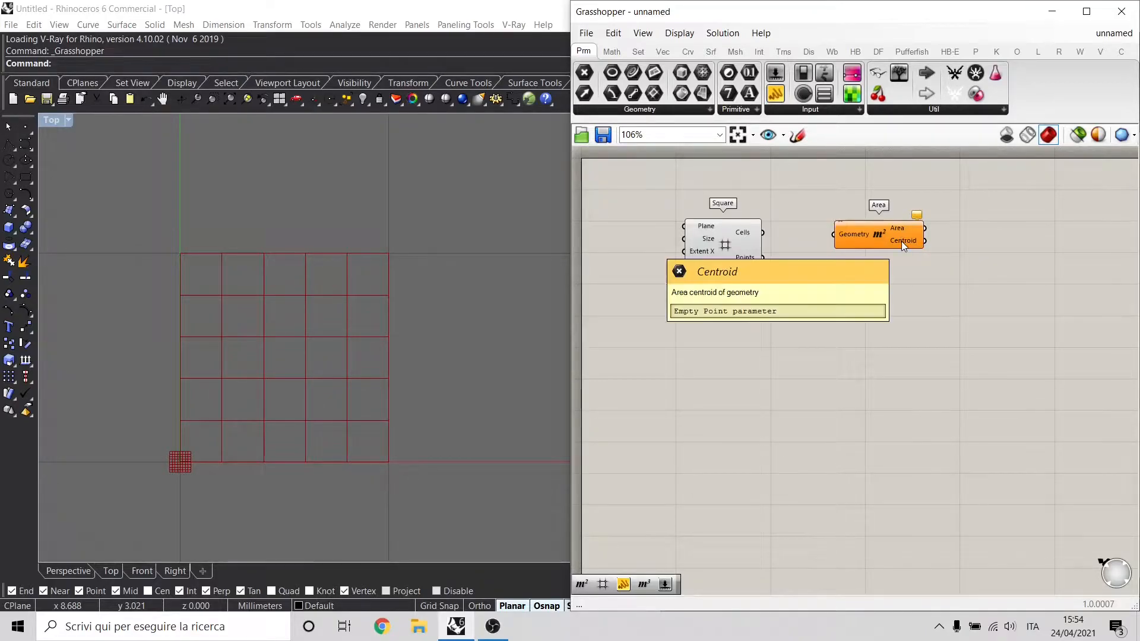
{"action": "mouse_move", "coordinate": [852, 313]}
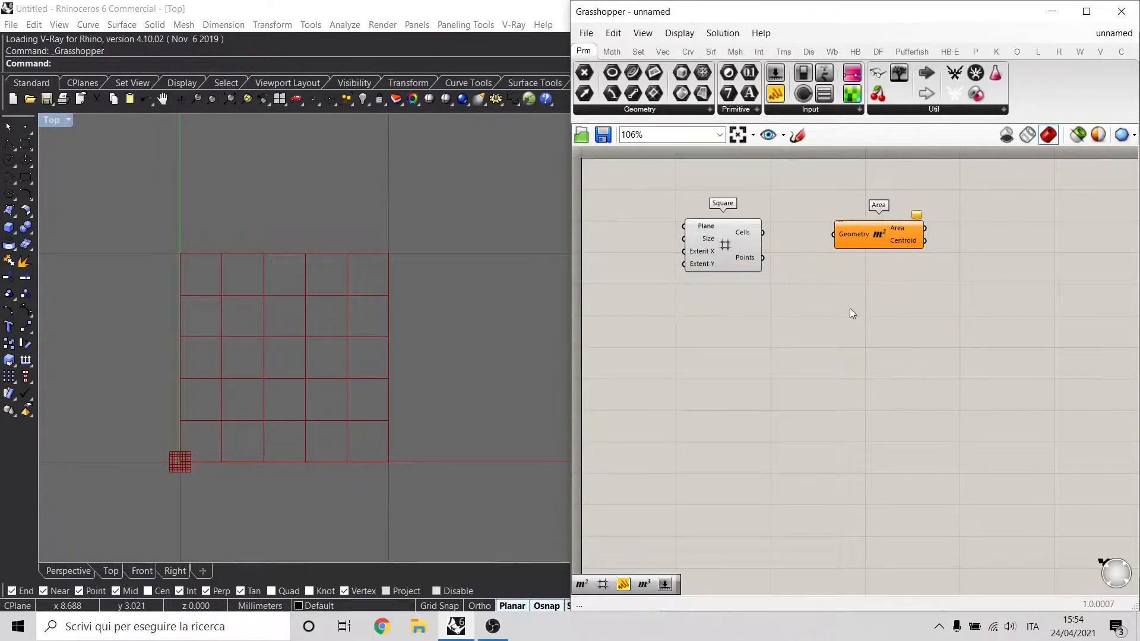
{"action": "type", "text": "volume"}
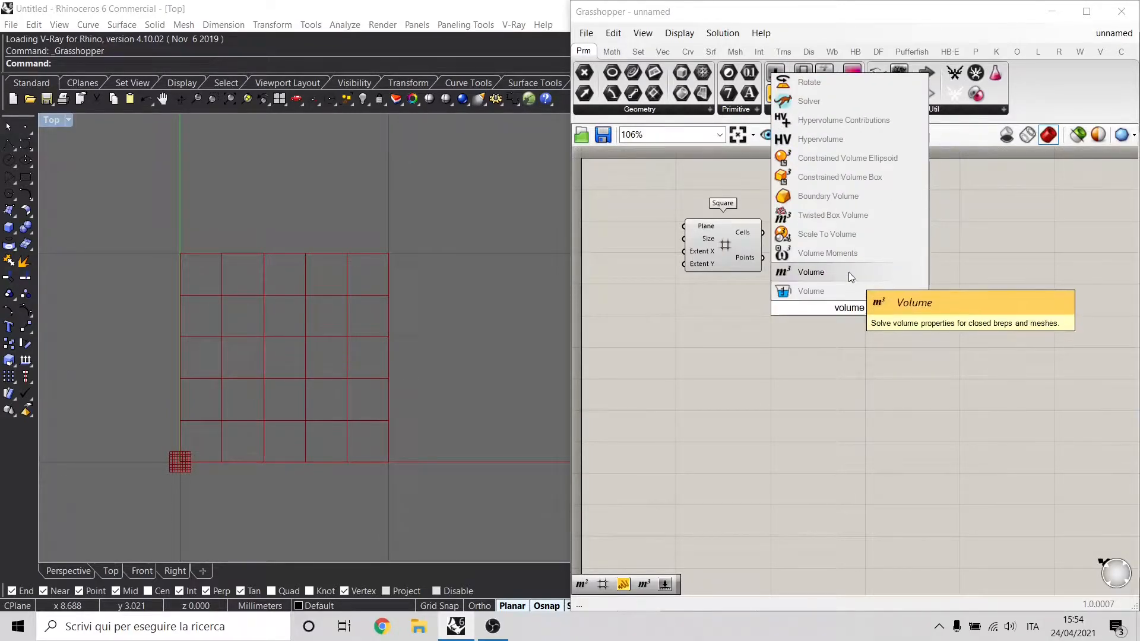
{"action": "left_click", "coordinate": [810, 271]}
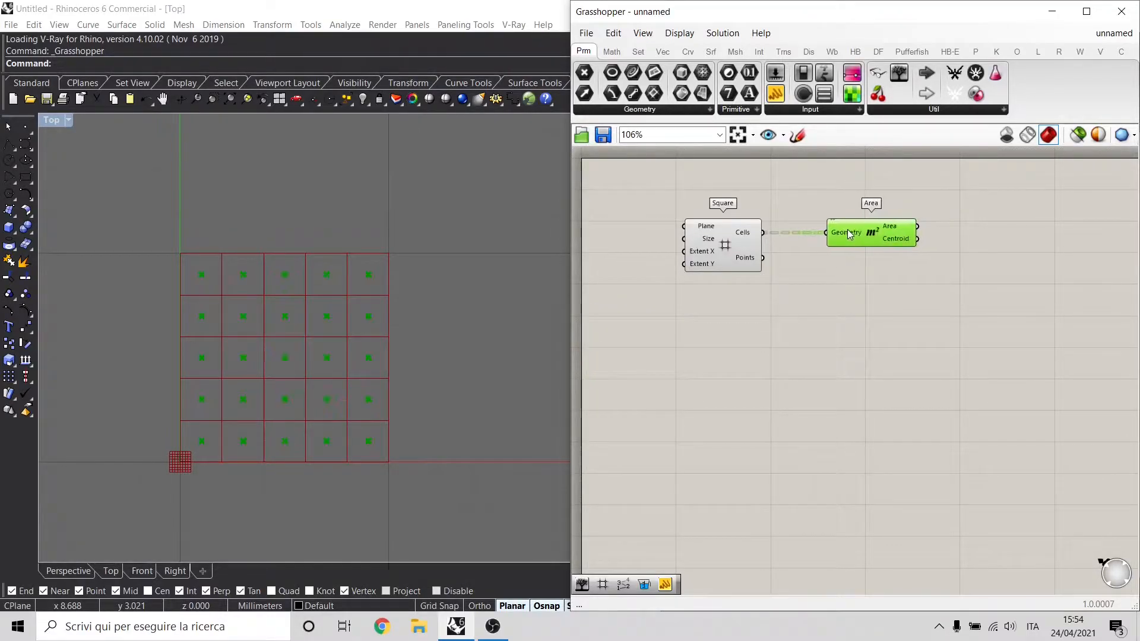
{"action": "mouse_move", "coordinate": [914, 239]}
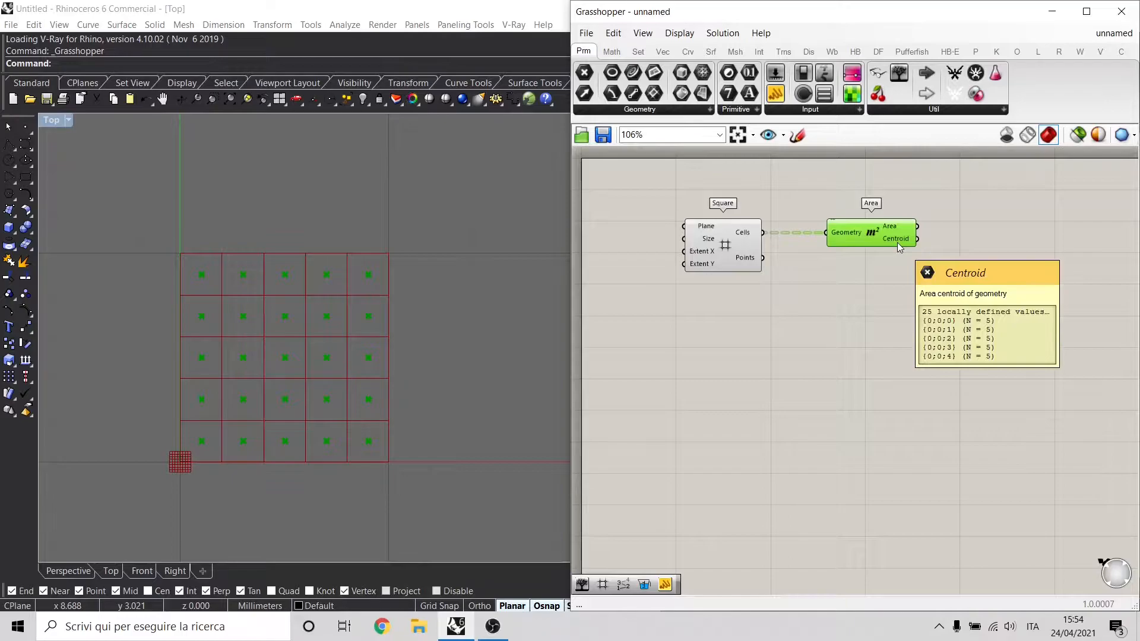
{"action": "mouse_move", "coordinate": [275, 334]}
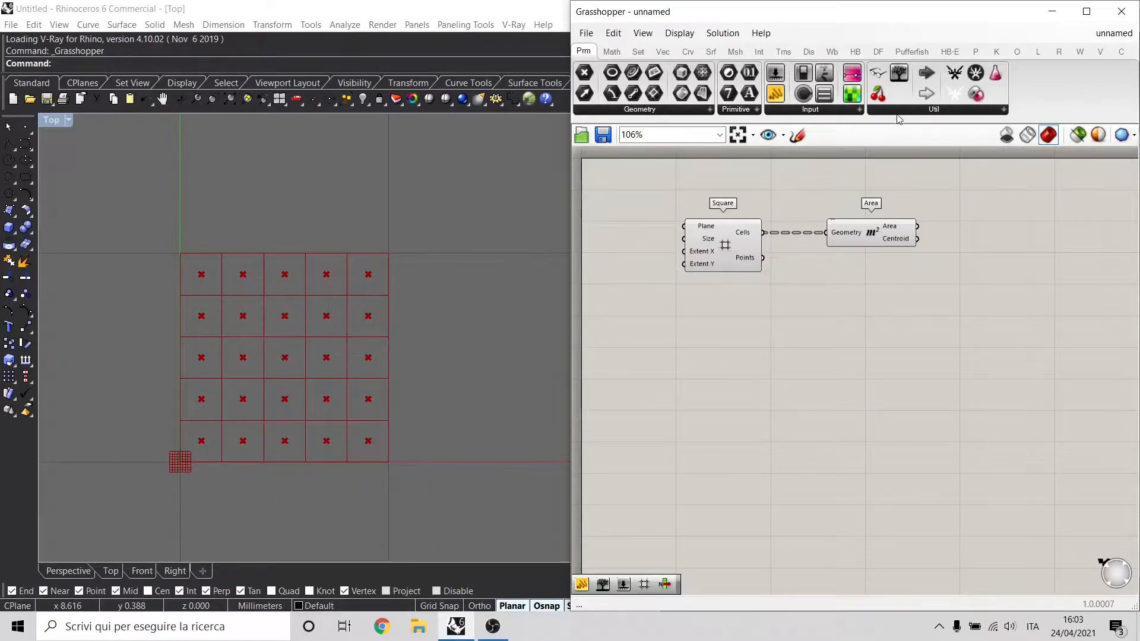
{"action": "mouse_move", "coordinate": [1005, 263]}
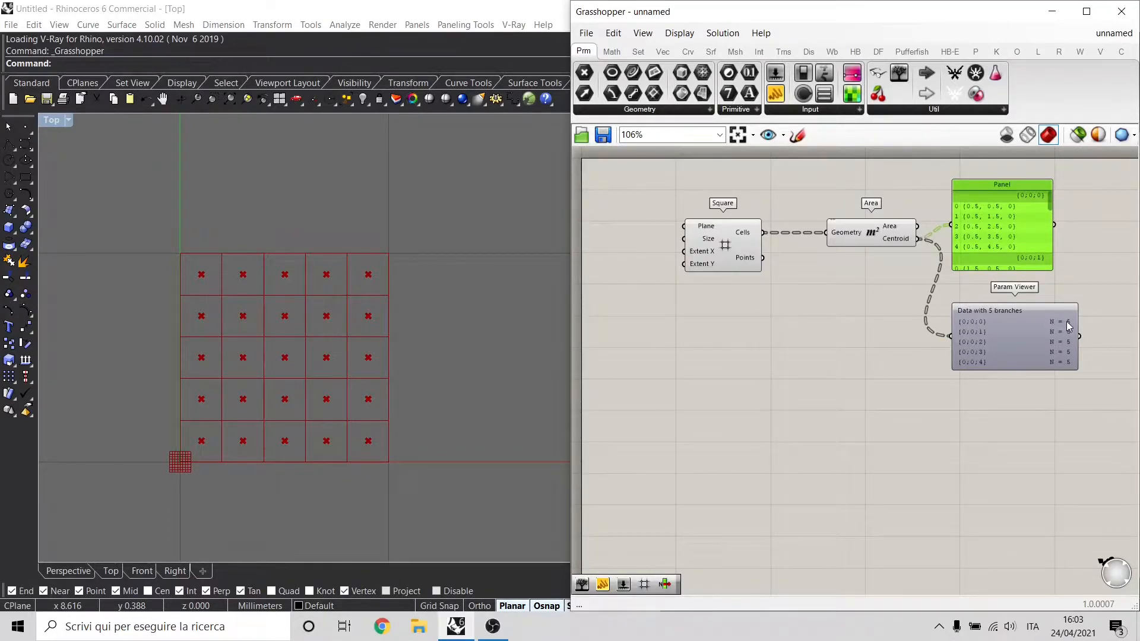
{"action": "mouse_move", "coordinate": [974, 255]}
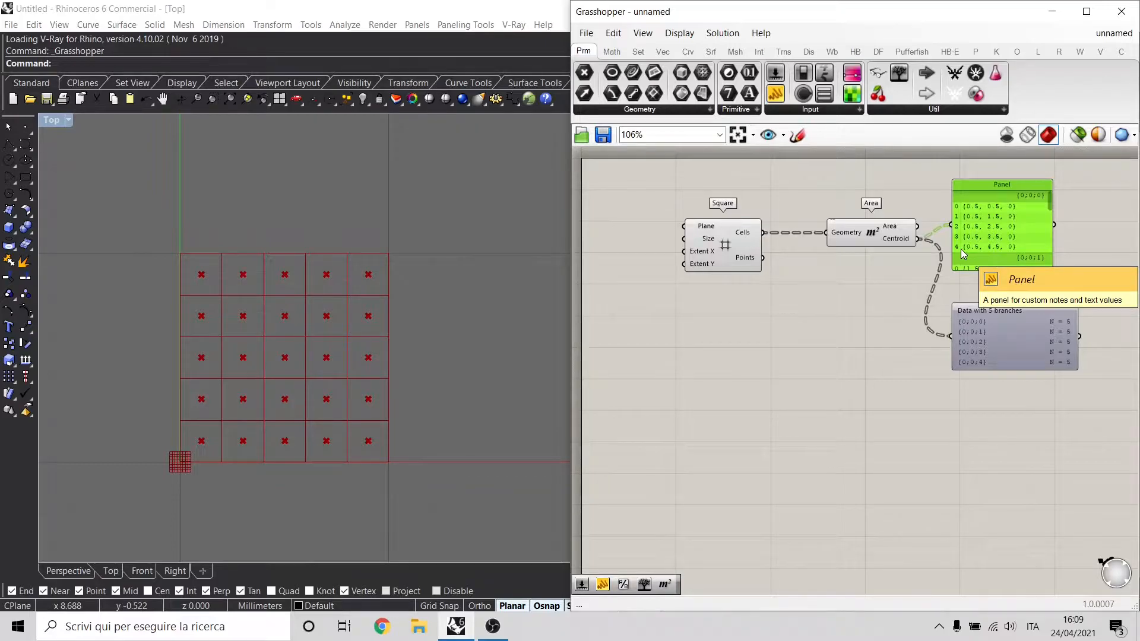
Step: Label the centroids with a Point List sized by a 0.4 Number Slider
{"action": "left_click", "coordinate": [808, 51]}
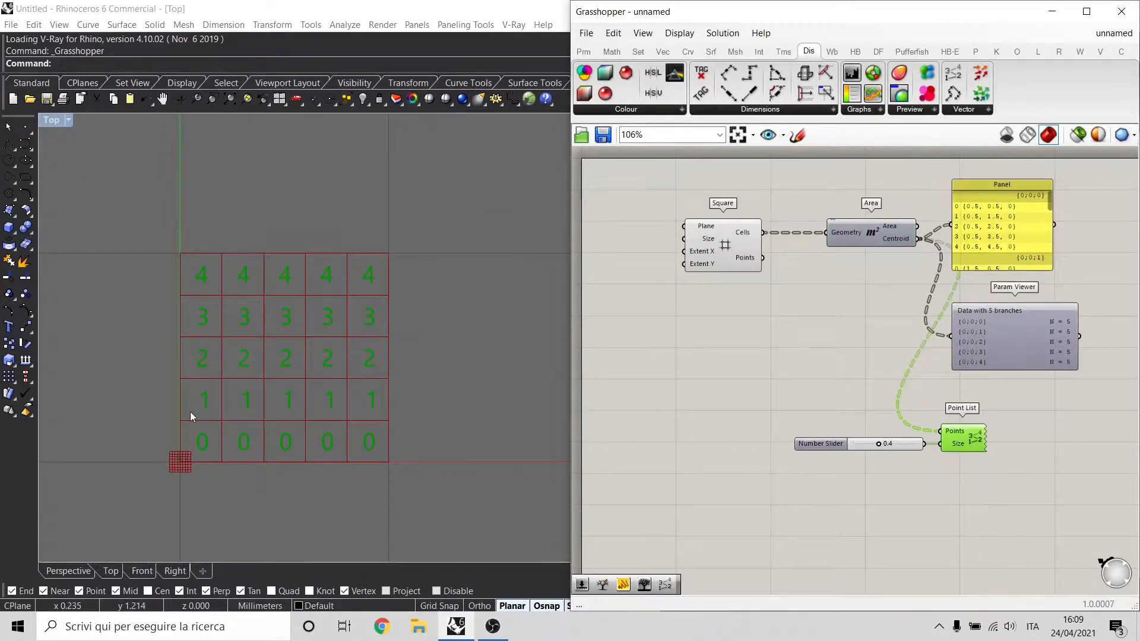
{"action": "mouse_move", "coordinate": [194, 408]}
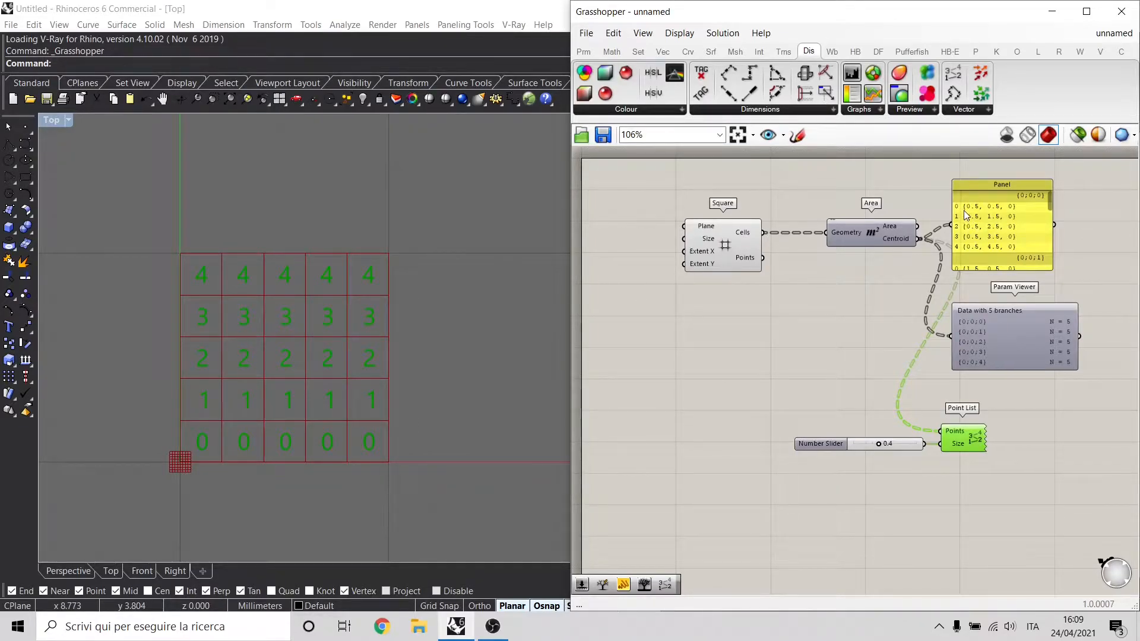
{"action": "mouse_move", "coordinate": [587, 360]}
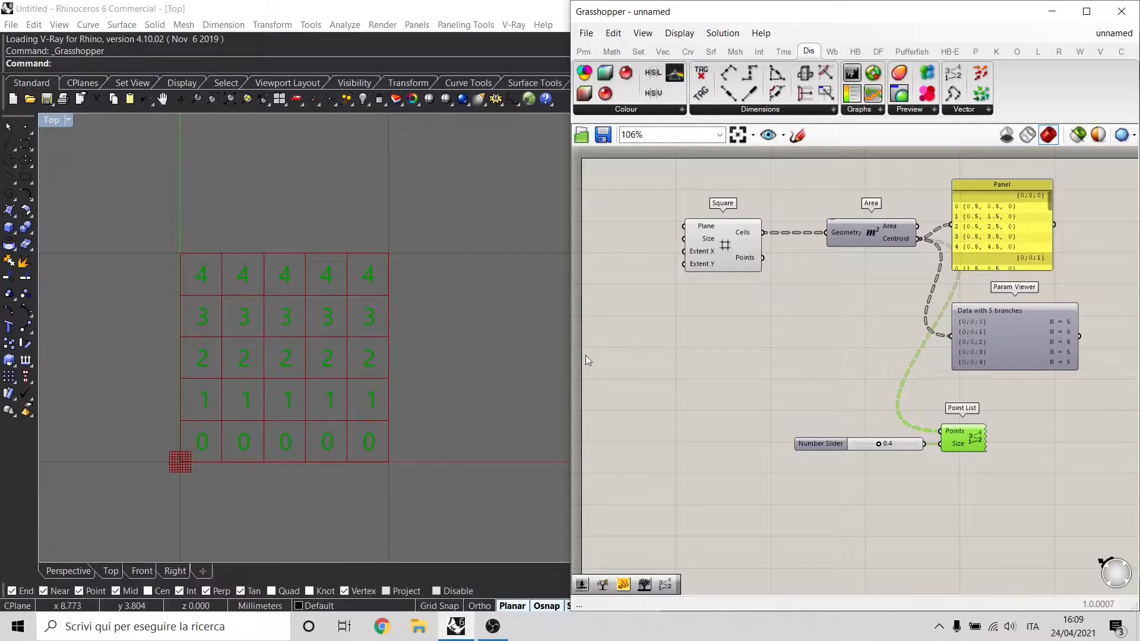
{"action": "mouse_move", "coordinate": [214, 253]}
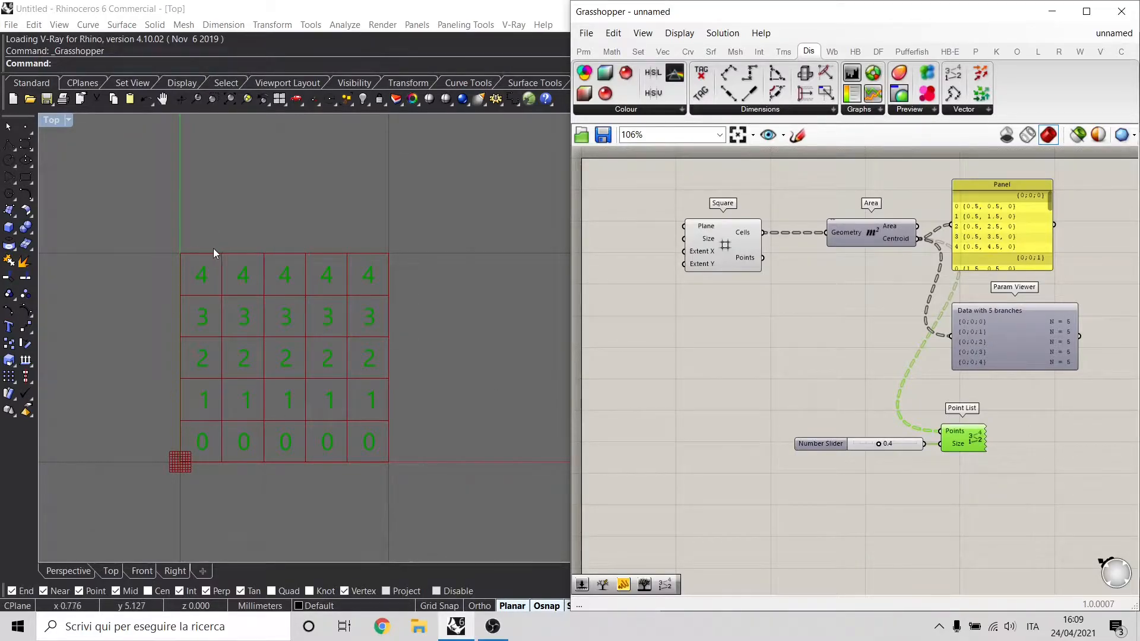
{"action": "mouse_move", "coordinate": [202, 445]}
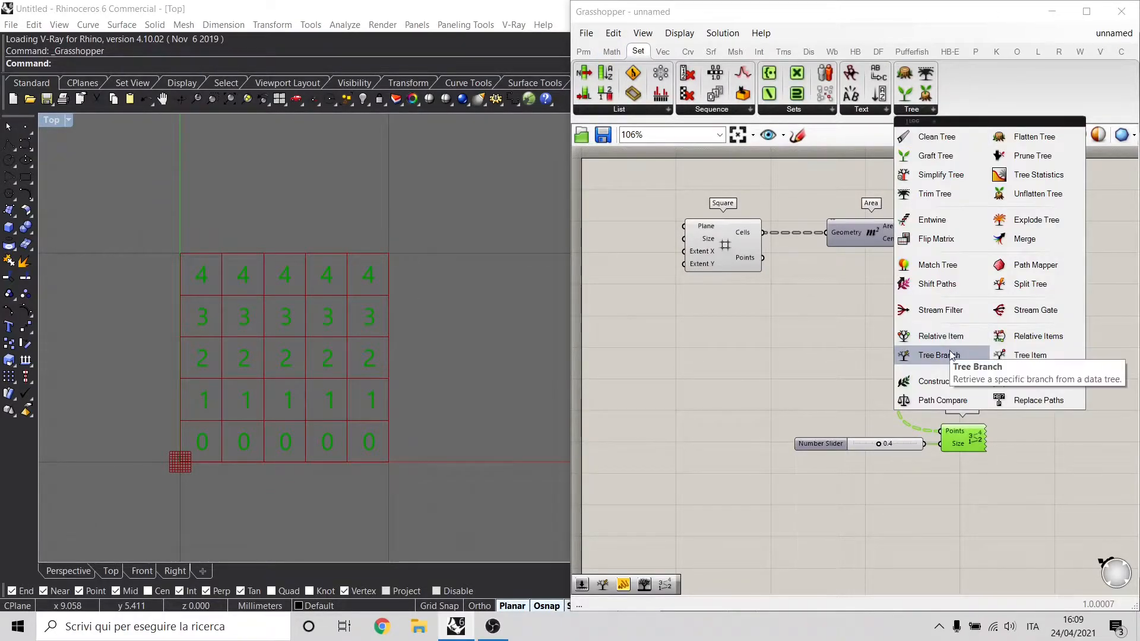
Step: Add a Tree Branch on the centroid tree with a path slider at 0
{"action": "left_click", "coordinate": [937, 355]}
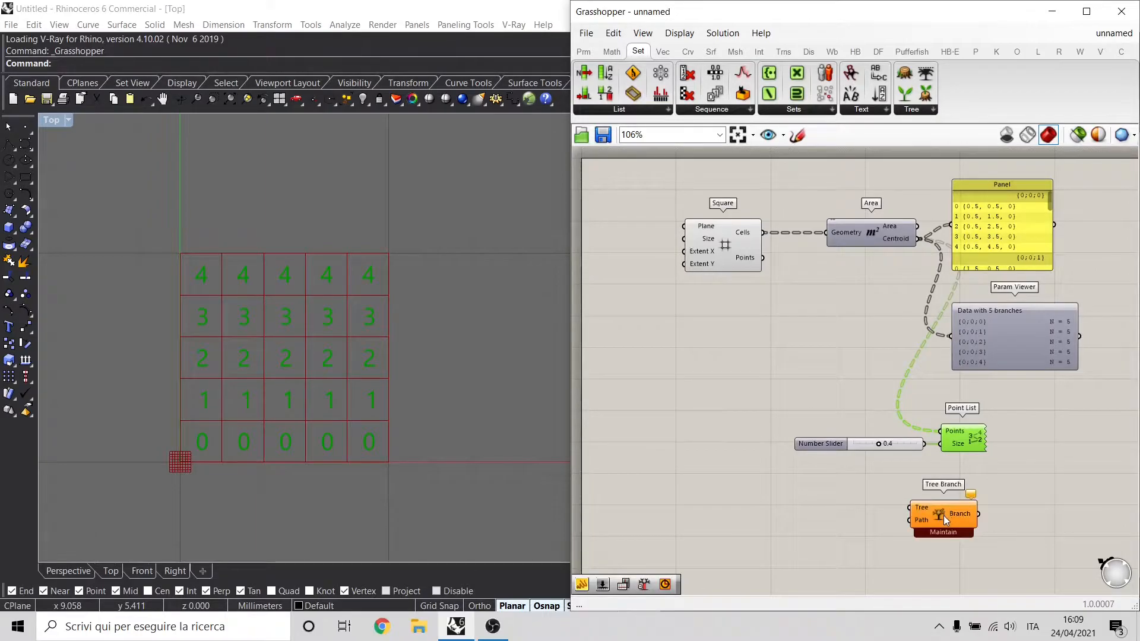
{"action": "mouse_move", "coordinate": [921, 514]}
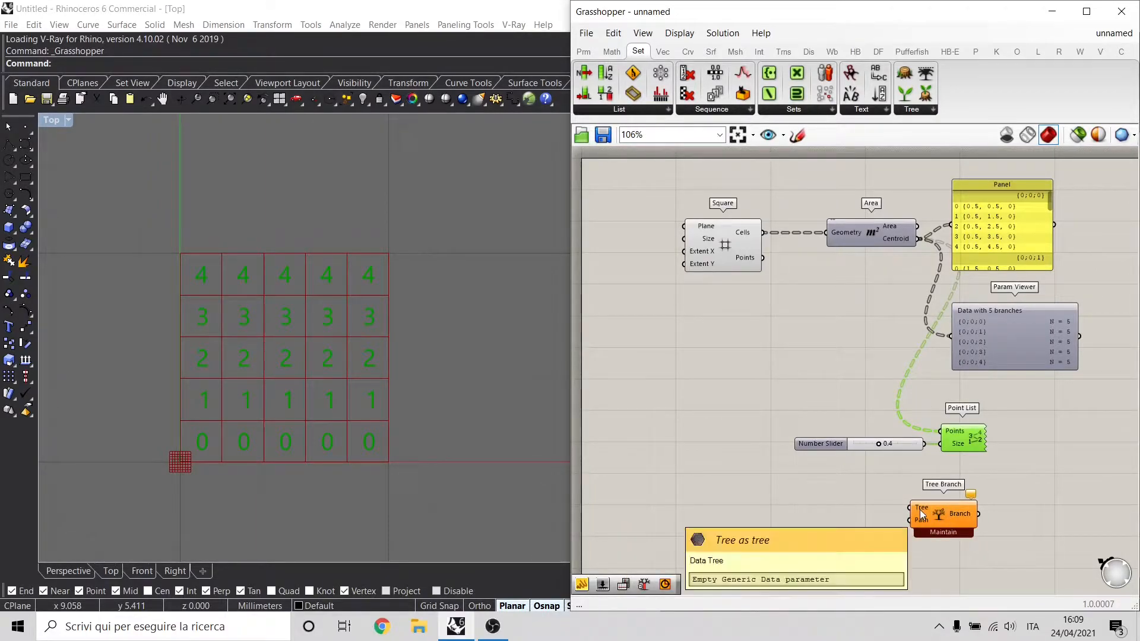
{"action": "mouse_move", "coordinate": [916, 278]}
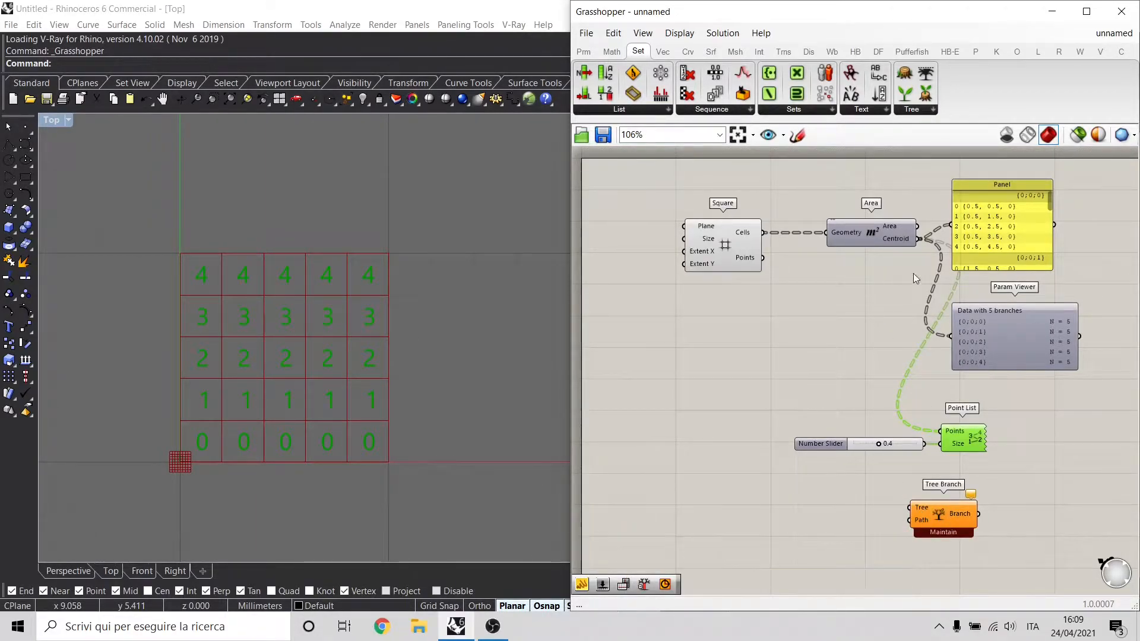
{"action": "mouse_move", "coordinate": [919, 243]}
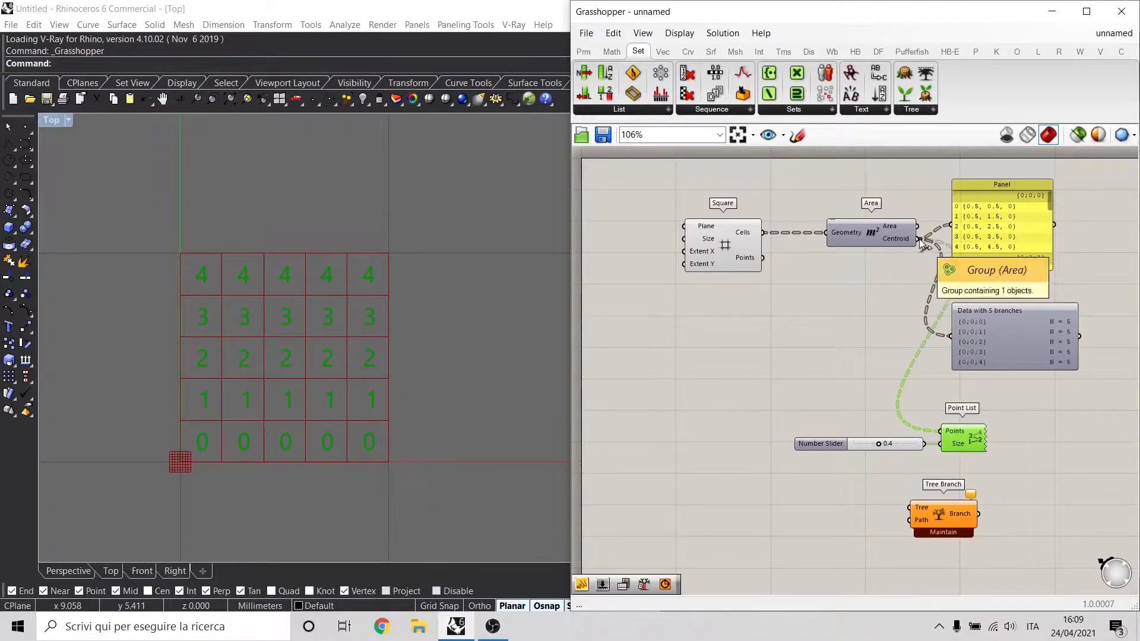
{"action": "left_click", "coordinate": [942, 514]}
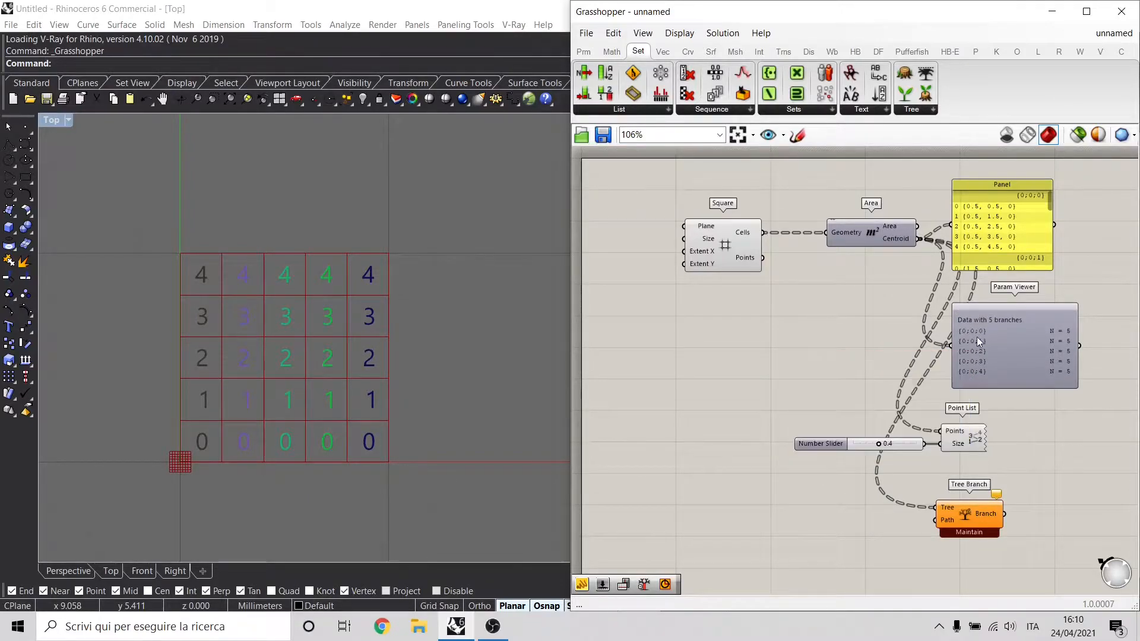
{"action": "mouse_move", "coordinate": [986, 395]}
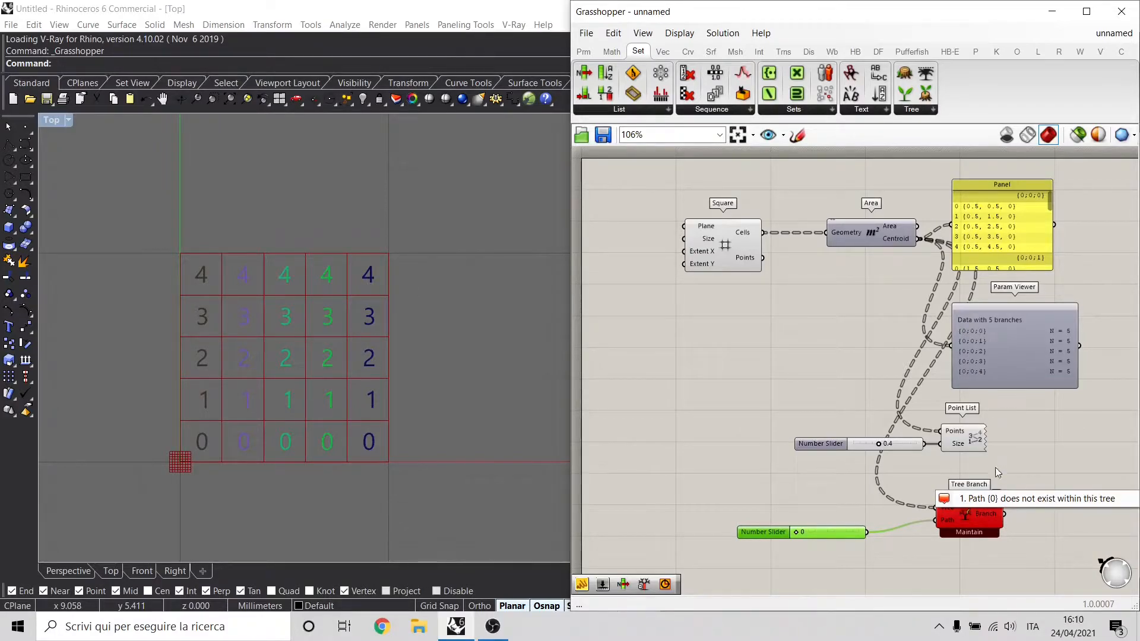
{"action": "mouse_move", "coordinate": [1036, 498]}
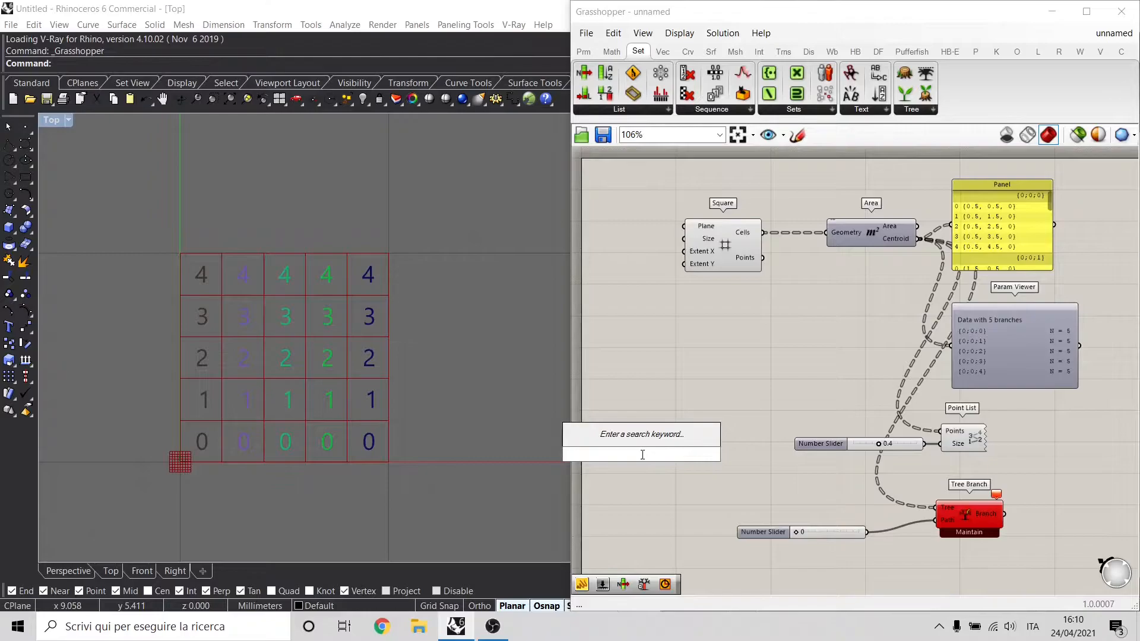
Step: Add a Circle component drawing a circle at the grid origin
{"action": "type", "text": "circ"}
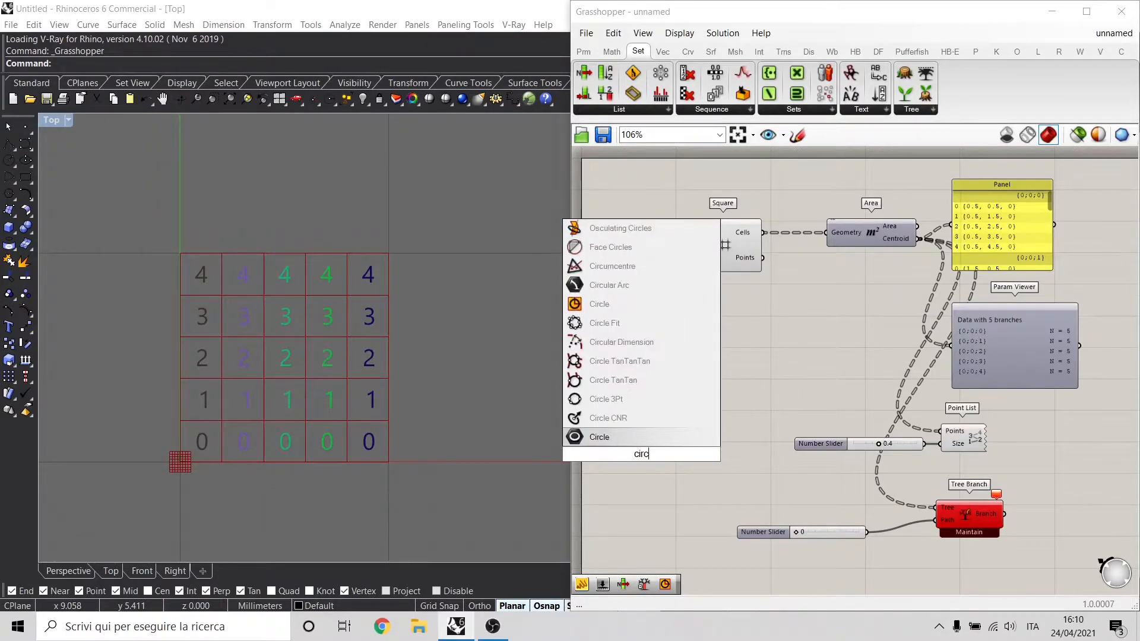
{"action": "type", "text": "l"}
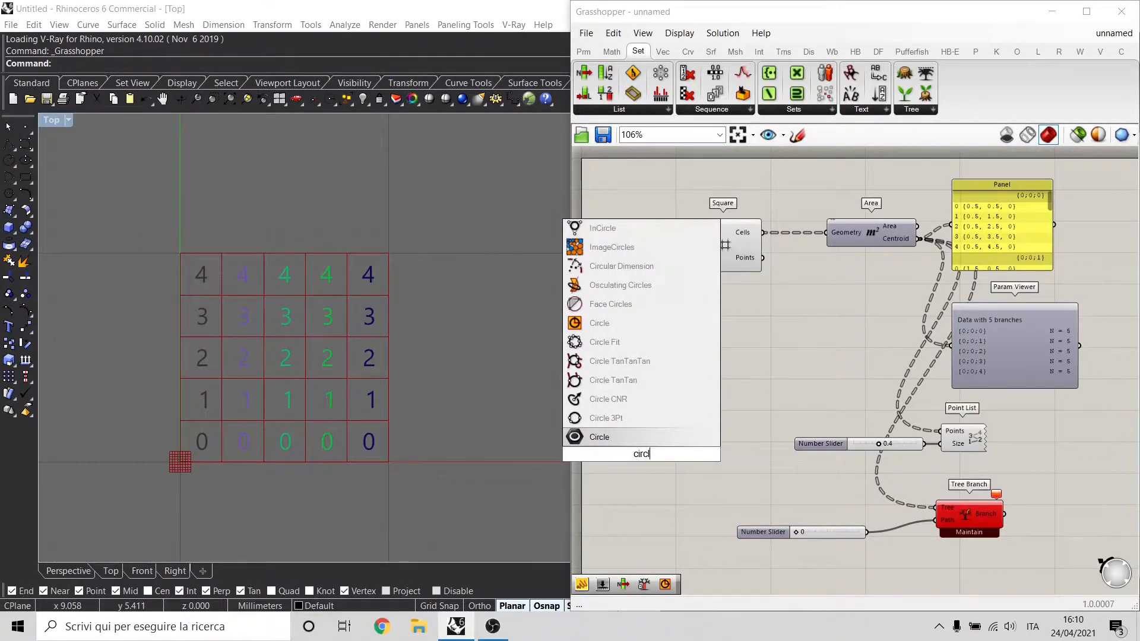
{"action": "left_click", "coordinate": [599, 436]}
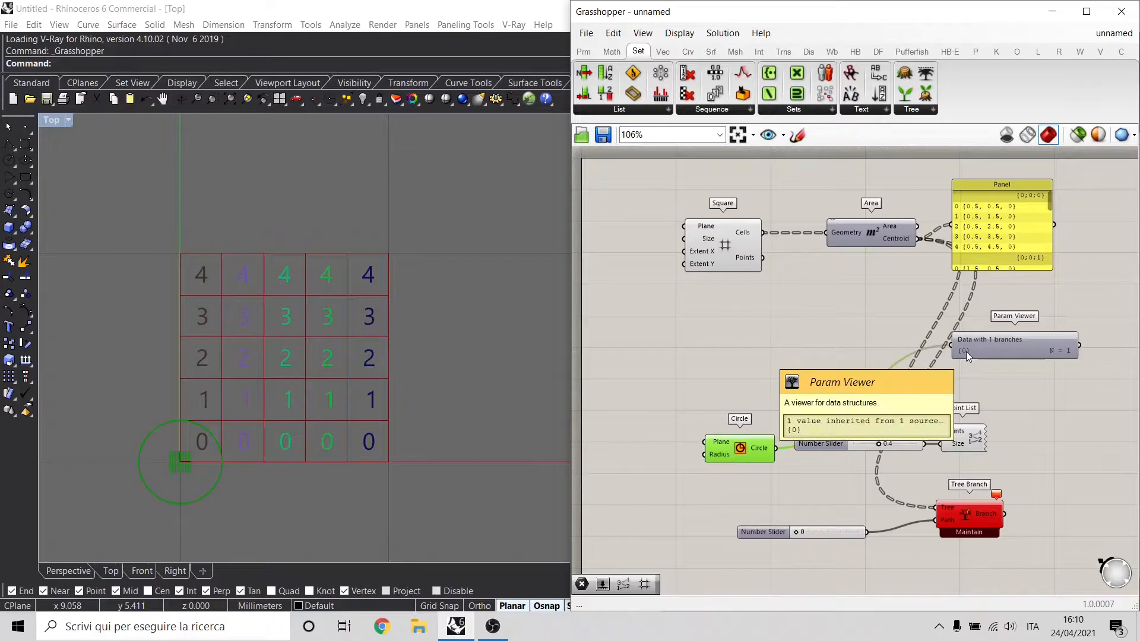
{"action": "mouse_move", "coordinate": [781, 455]}
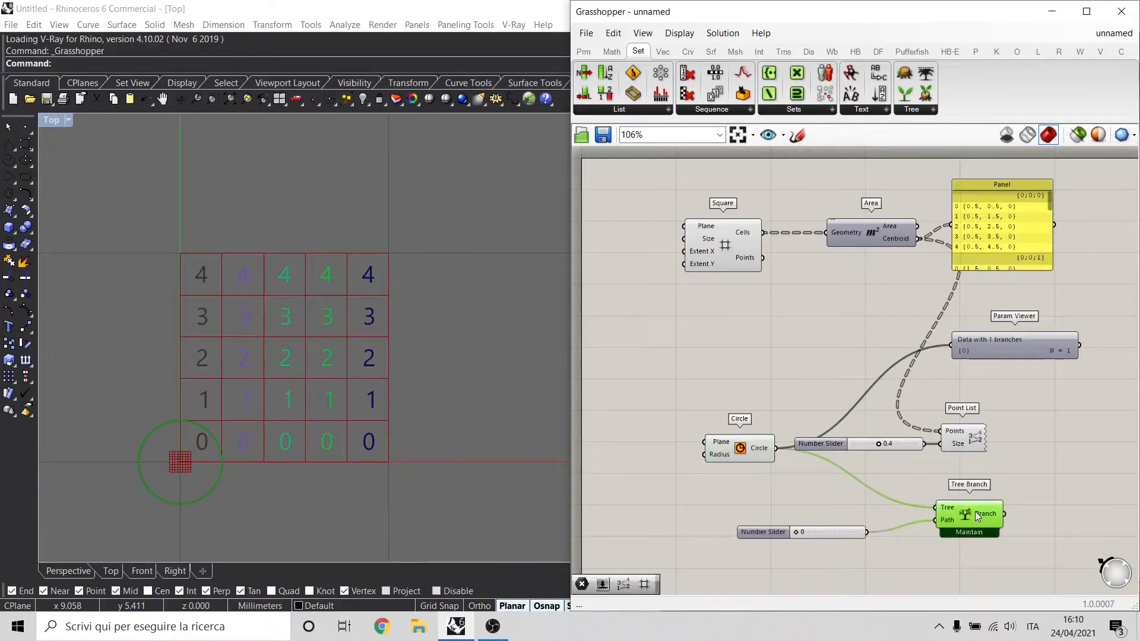
{"action": "mouse_move", "coordinate": [968, 514]}
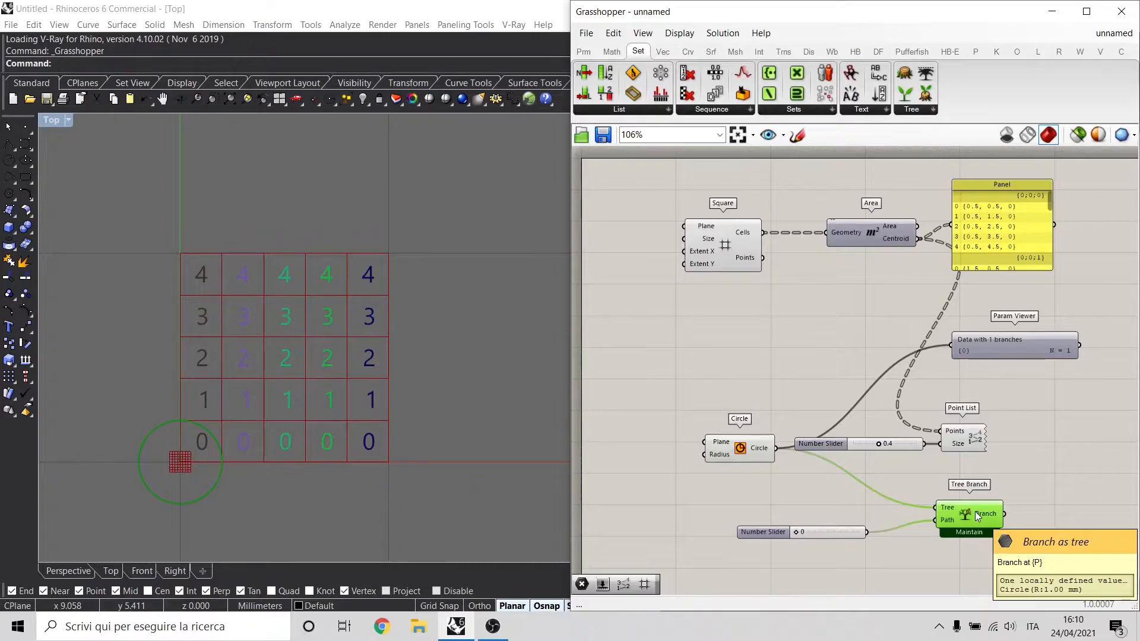
{"action": "mouse_move", "coordinate": [945, 316]}
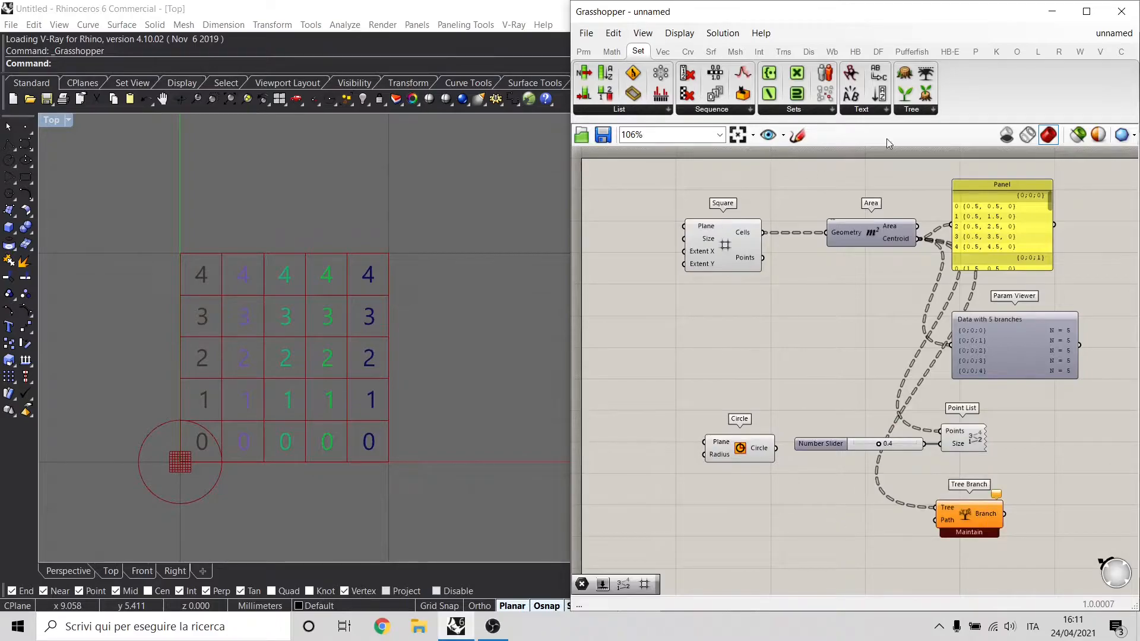
Step: Place Tree Statistics on the centroid tree and shift it lower left
{"action": "left_click", "coordinate": [911, 110]}
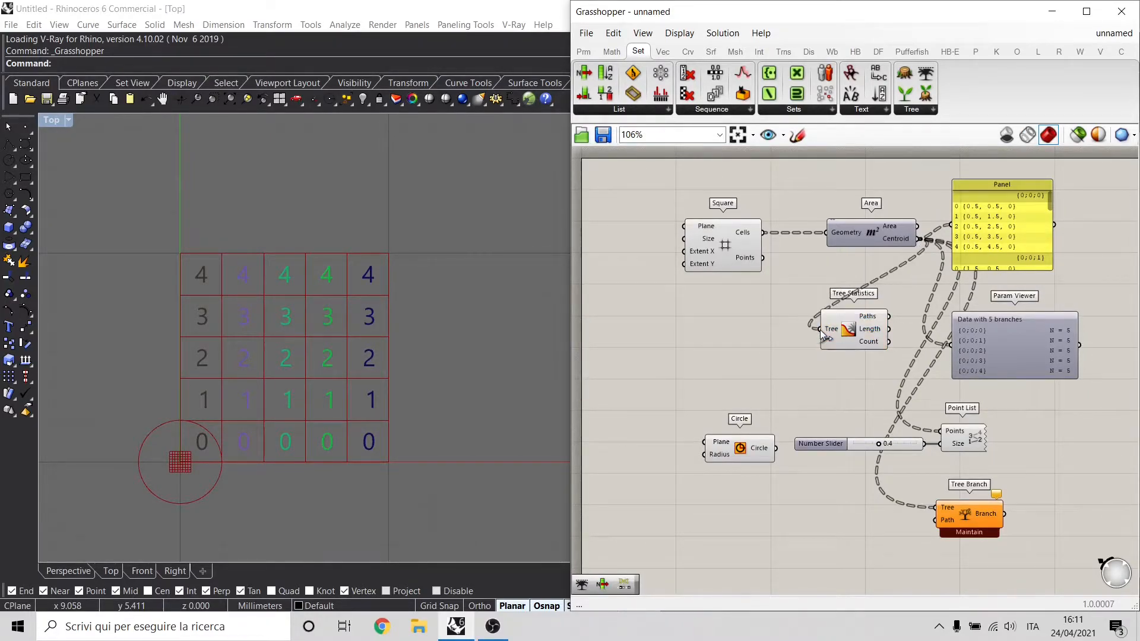
{"action": "mouse_move", "coordinate": [867, 316]}
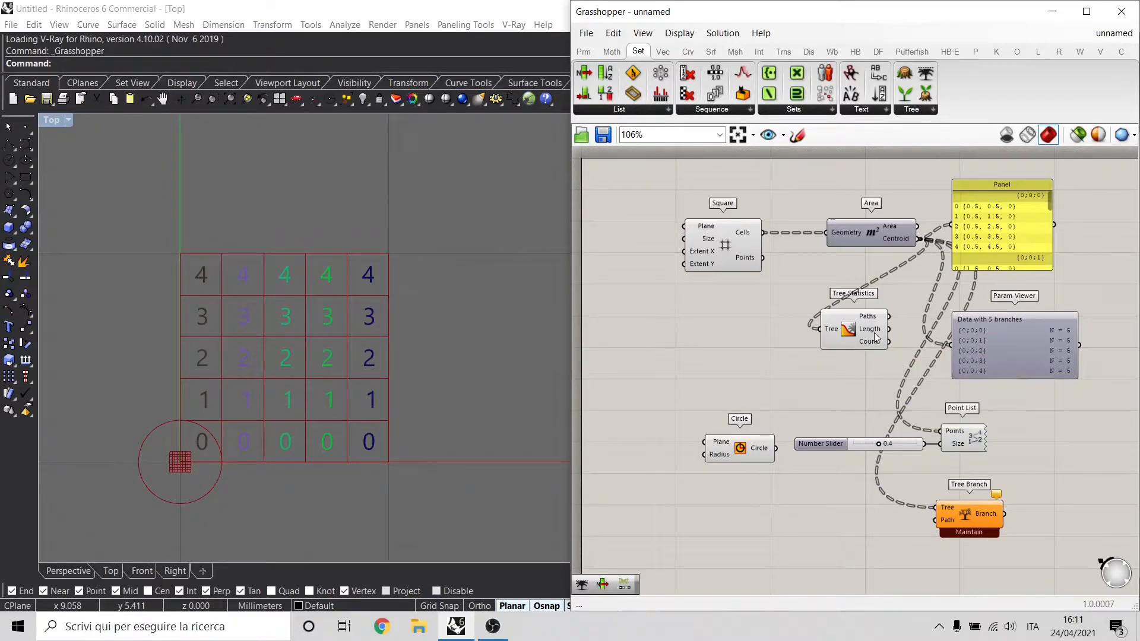
{"action": "left_click_drag", "start_coordinate": [1002, 184], "coordinate": [1050, 386]}
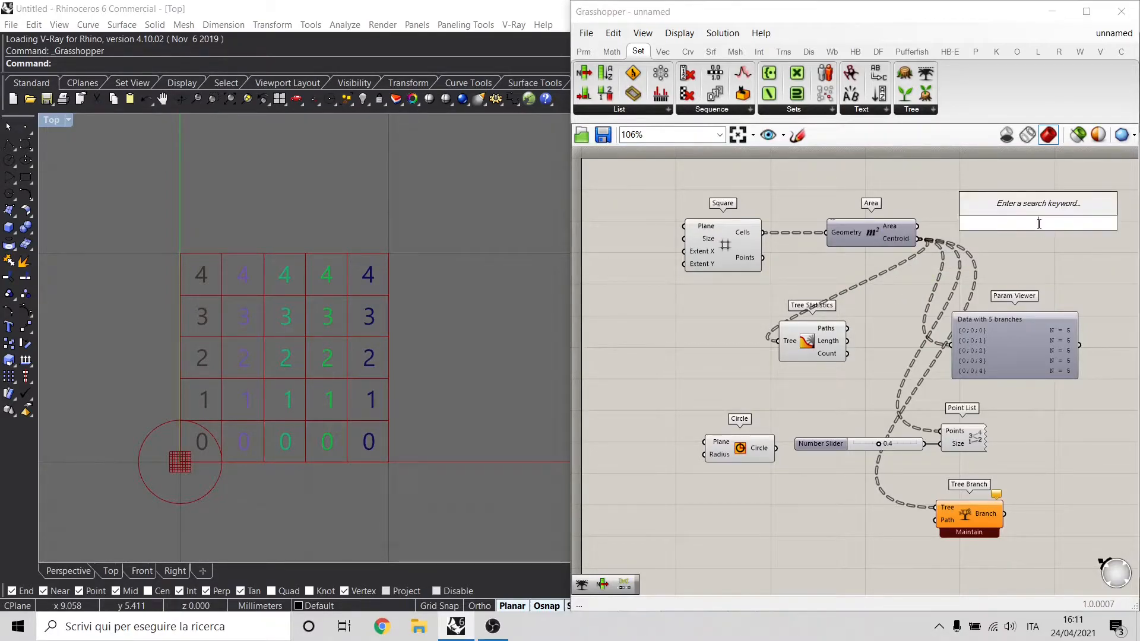
{"action": "type", "text": "list"}
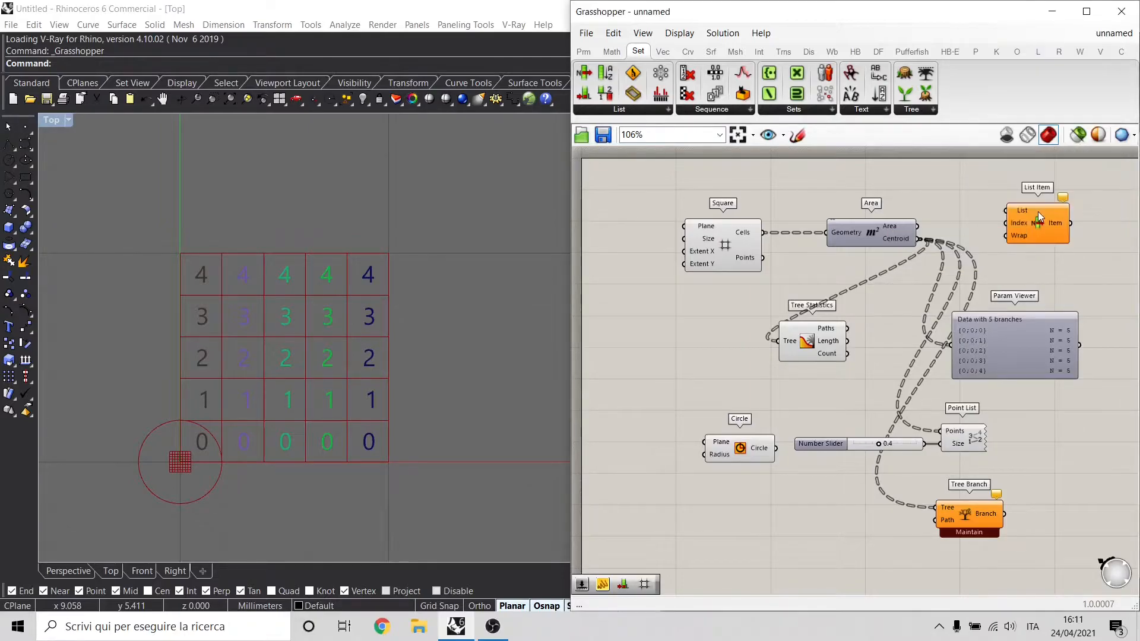
{"action": "mouse_move", "coordinate": [1021, 224]}
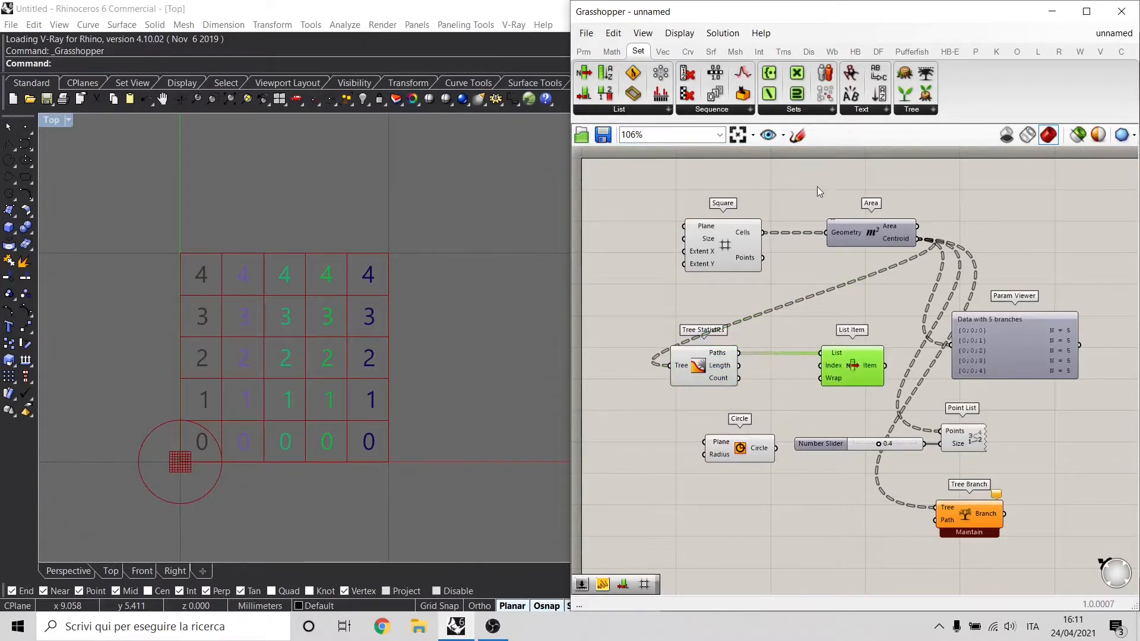
Step: Drop an empty Panel from Params for displaying the List Item result
{"action": "left_click", "coordinate": [582, 51]}
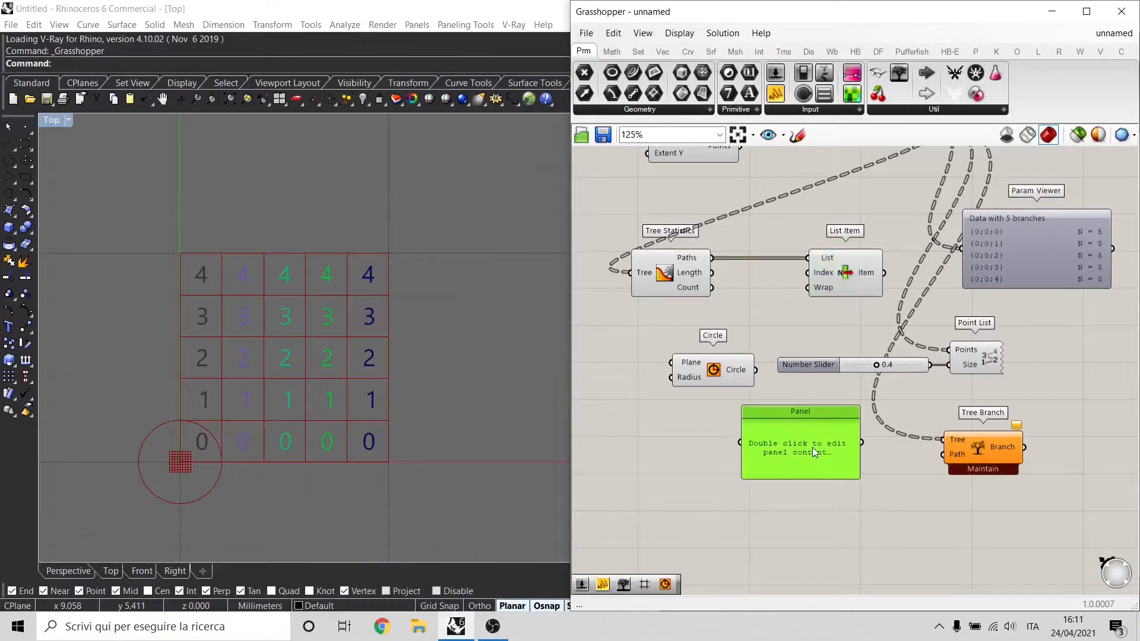
{"action": "left_click", "coordinate": [681, 350]}
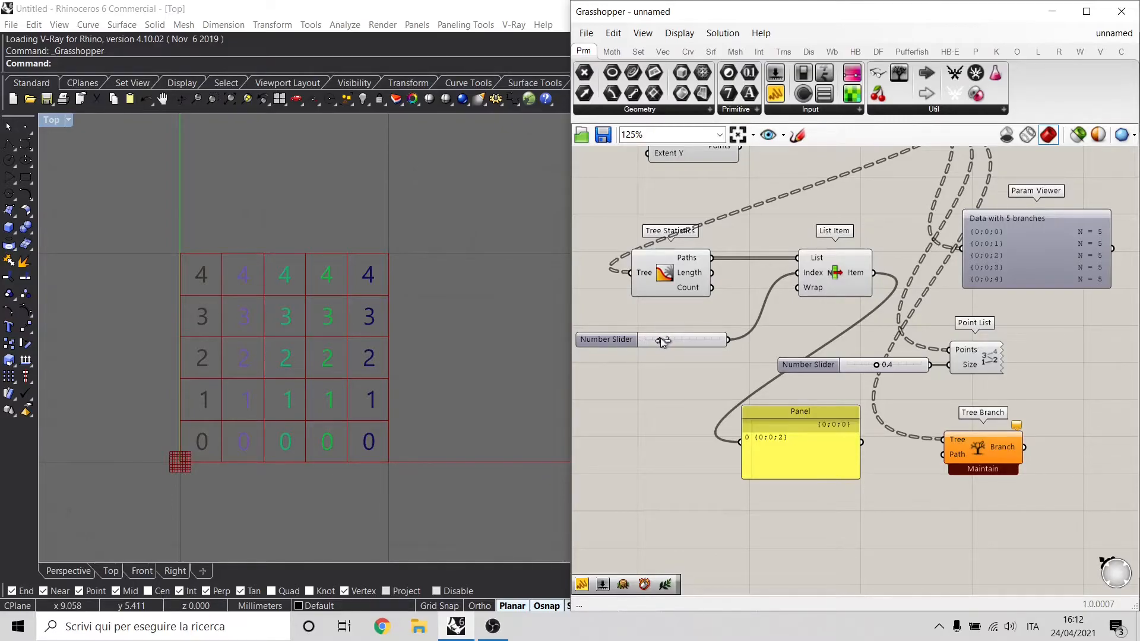
Step: Slide the List Item index through 5, 4 and 10, ending at 0 ({0;0;0})
{"action": "left_click_drag", "start_coordinate": [661, 339], "coordinate": [681, 340]}
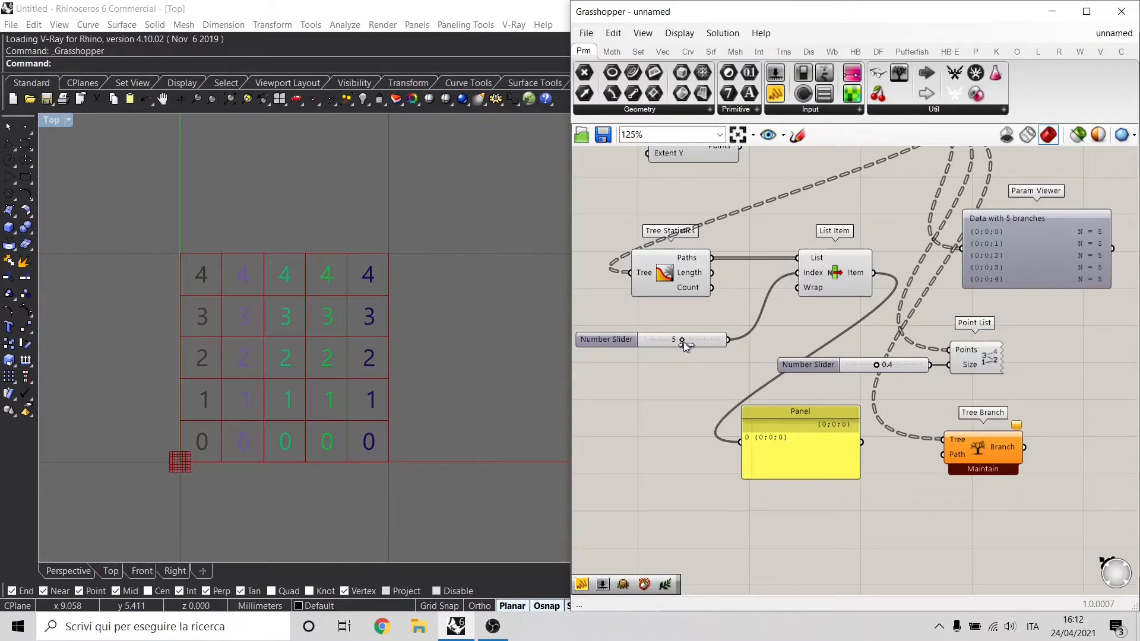
{"action": "left_click_drag", "start_coordinate": [681, 339], "coordinate": [674, 340]}
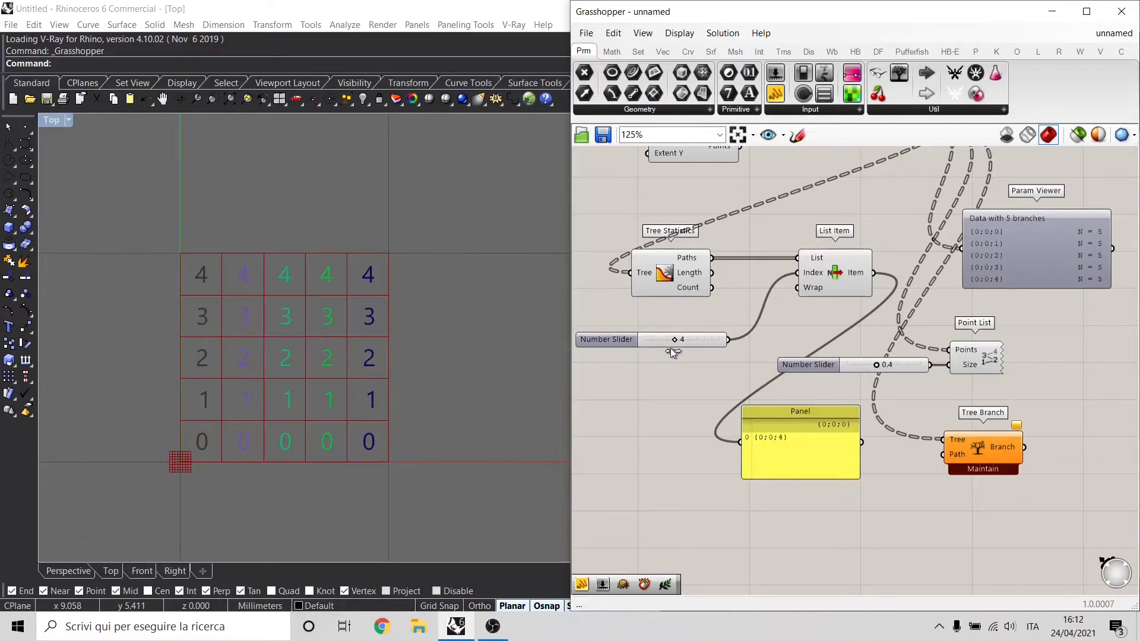
{"action": "left_click_drag", "start_coordinate": [673, 339], "coordinate": [682, 339]}
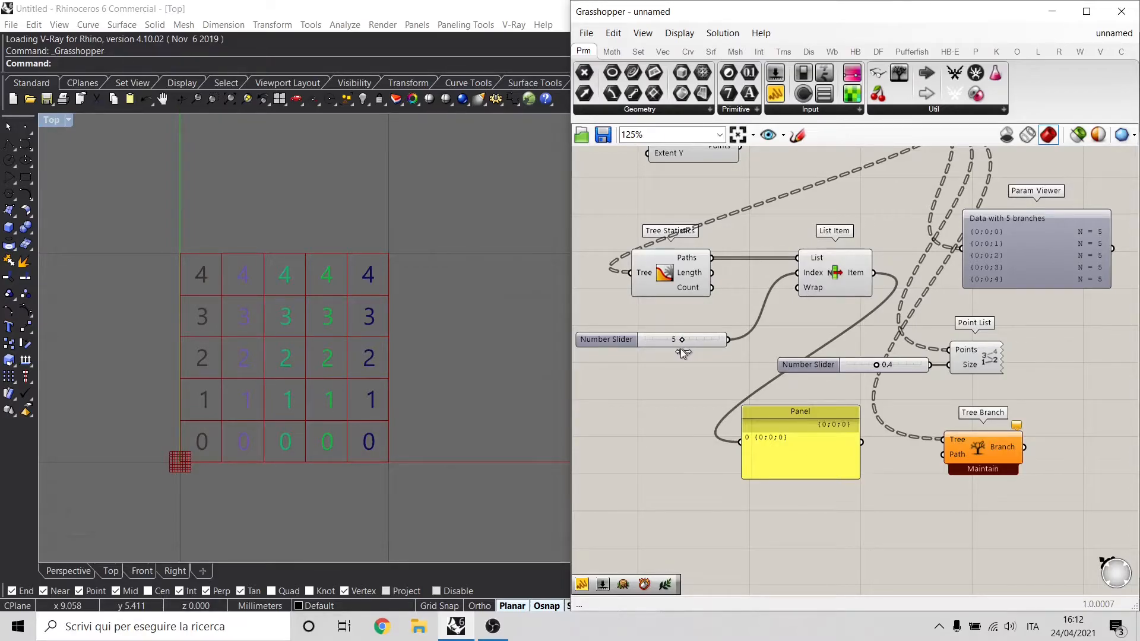
{"action": "left_click_drag", "start_coordinate": [660, 340], "coordinate": [696, 339]}
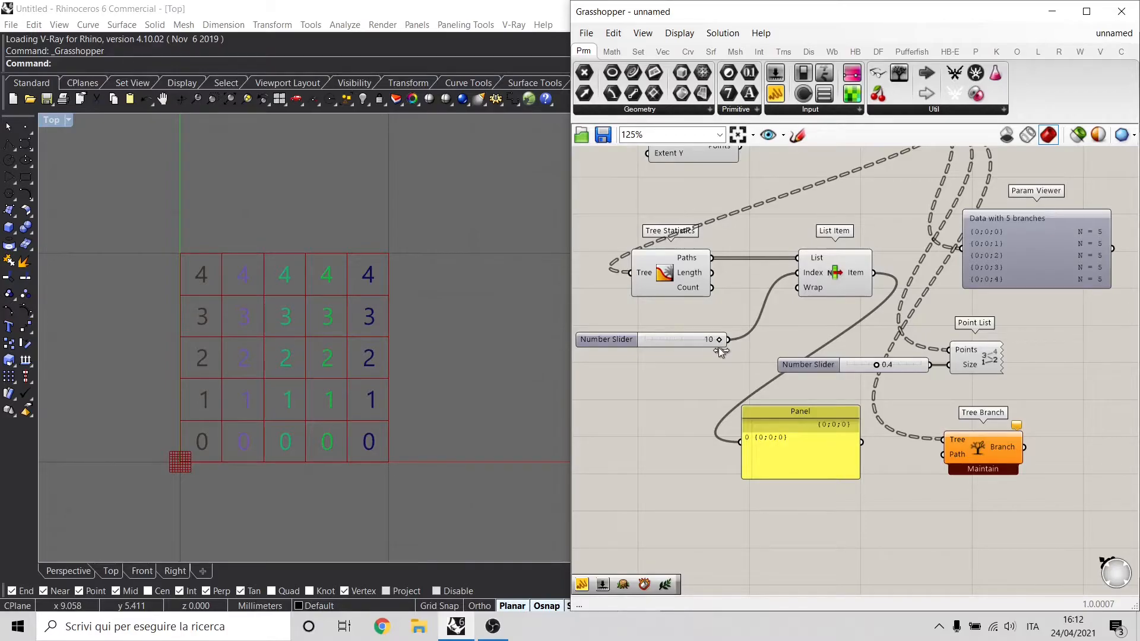
{"action": "left_click_drag", "start_coordinate": [720, 340], "coordinate": [645, 339]}
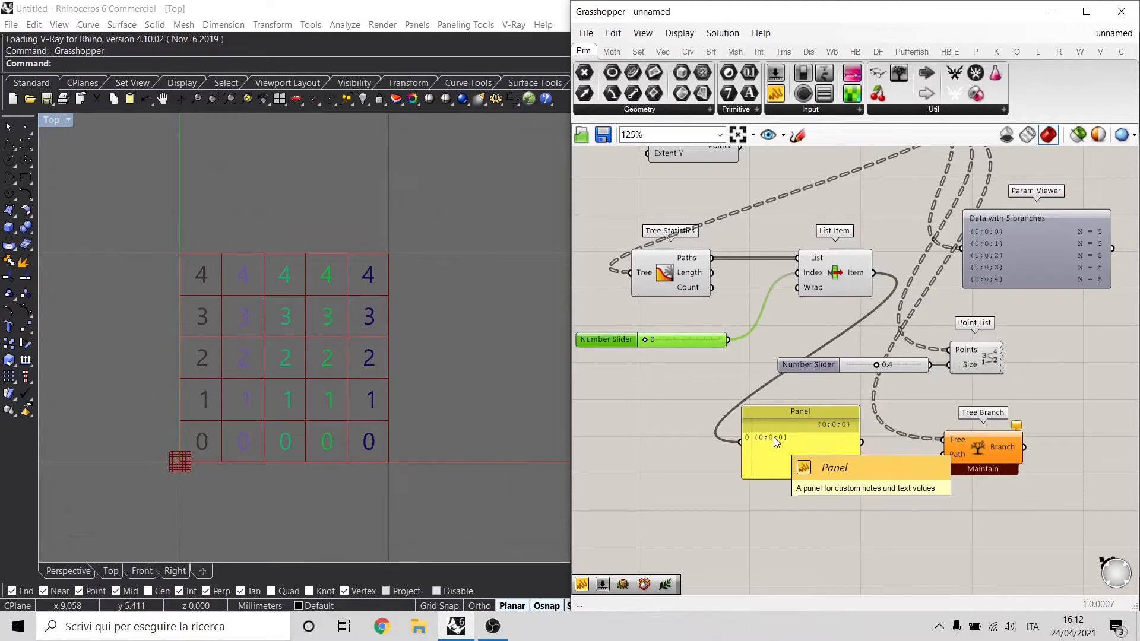
{"action": "mouse_move", "coordinate": [876, 285]}
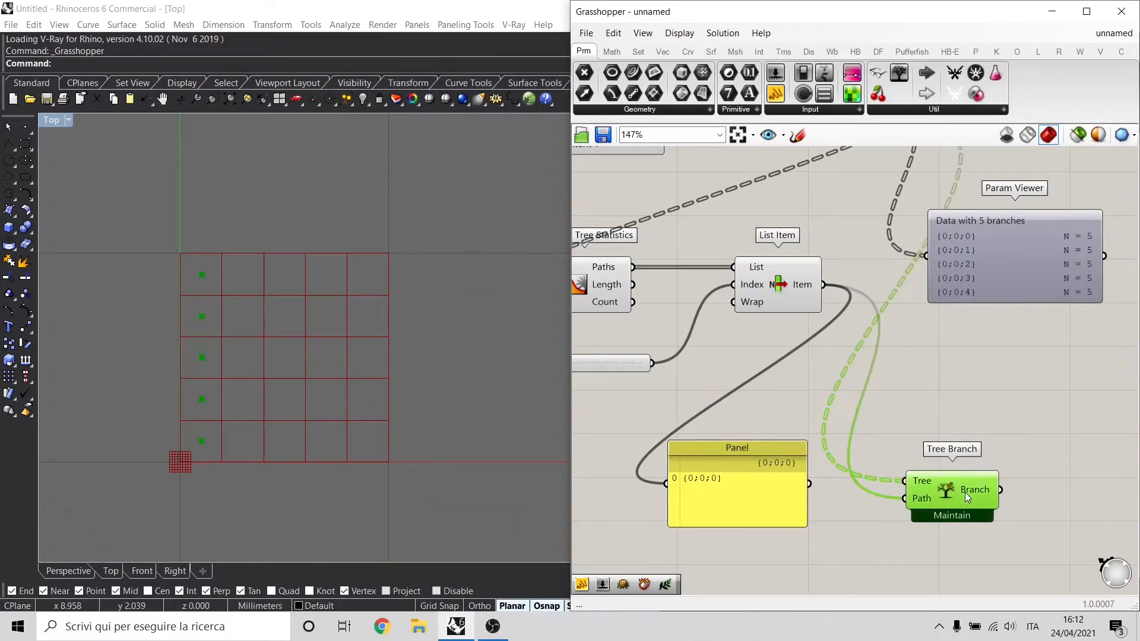
Step: Slide the index to path {0;0;1}, then to 9 for column {0;0;4}
{"action": "scroll", "scroll_direction": "down", "scroll_amount": 3}
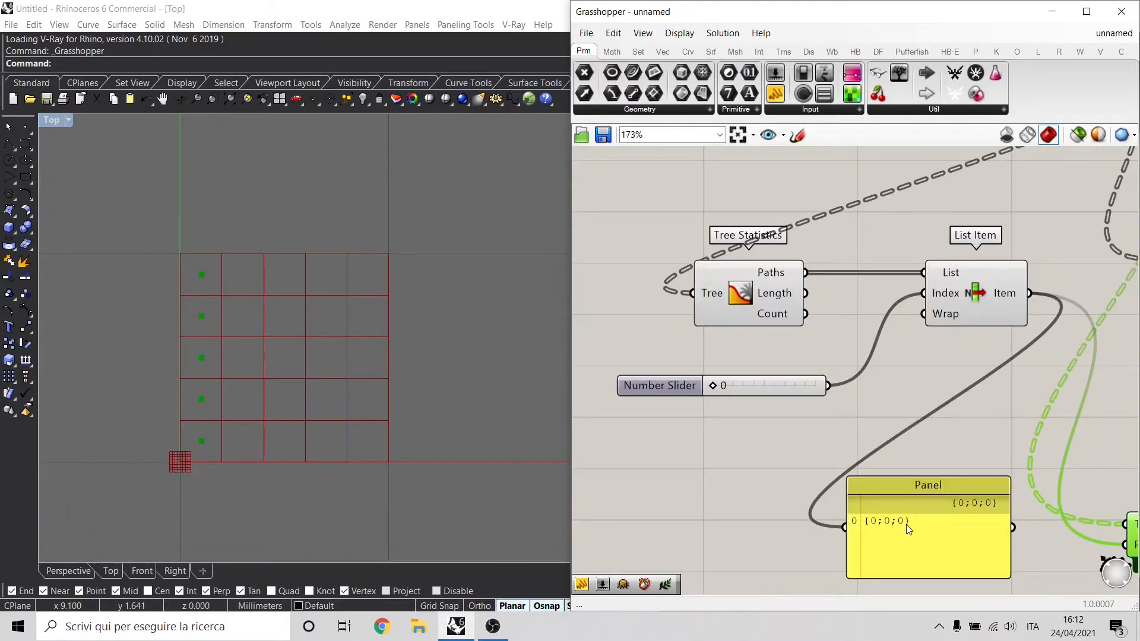
{"action": "left_click_drag", "start_coordinate": [716, 385], "coordinate": [726, 385]}
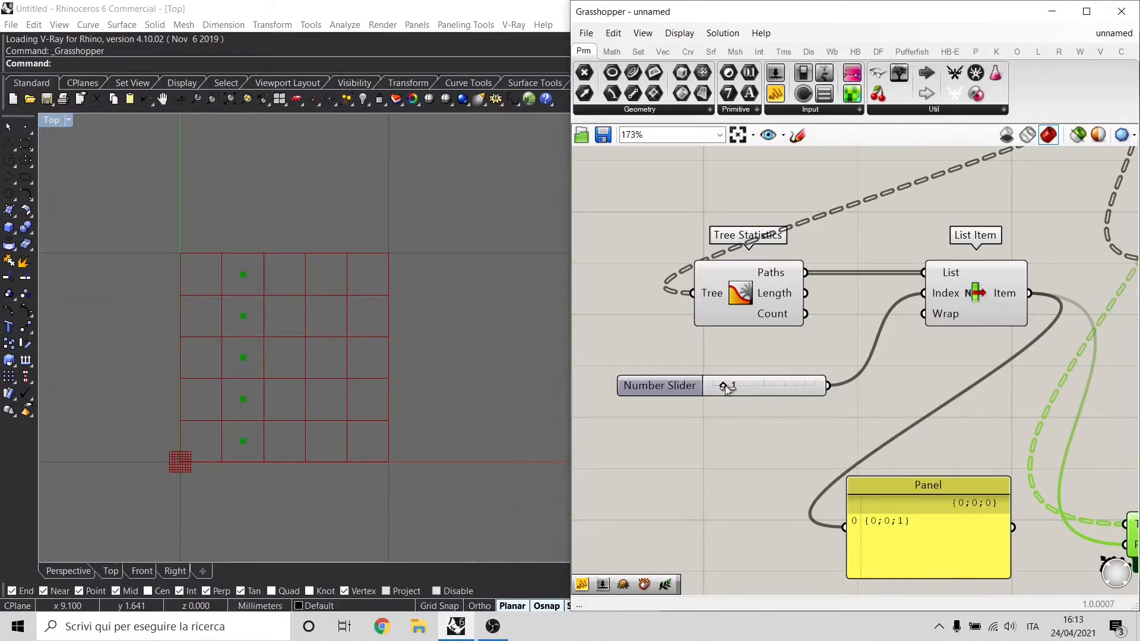
{"action": "left_click_drag", "start_coordinate": [725, 385], "coordinate": [794, 385]}
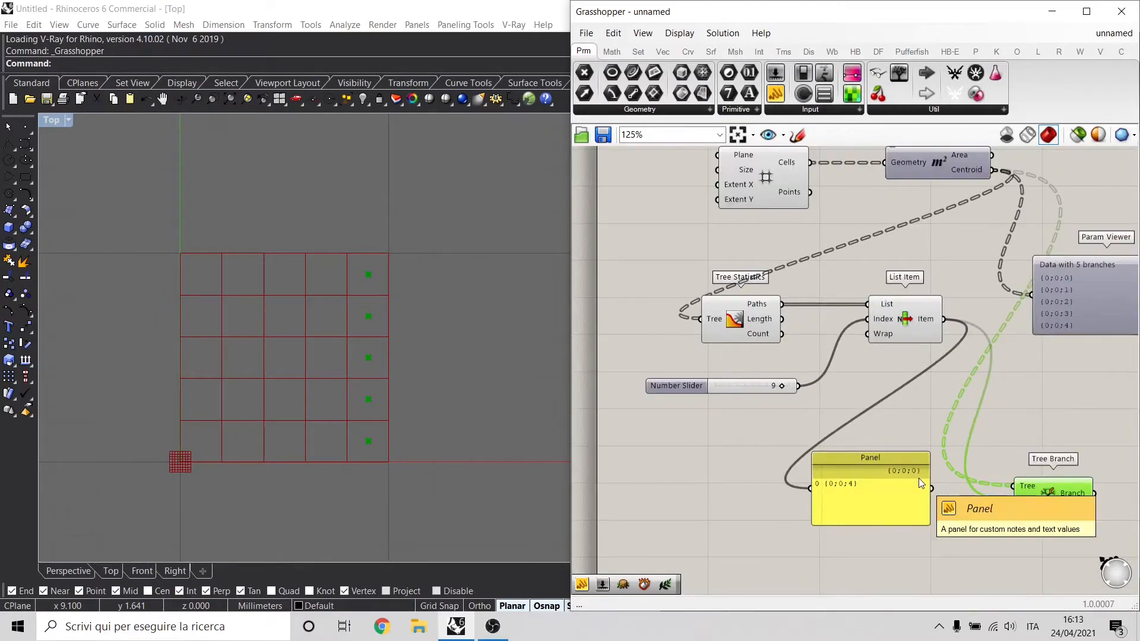
{"action": "mouse_move", "coordinate": [194, 435]}
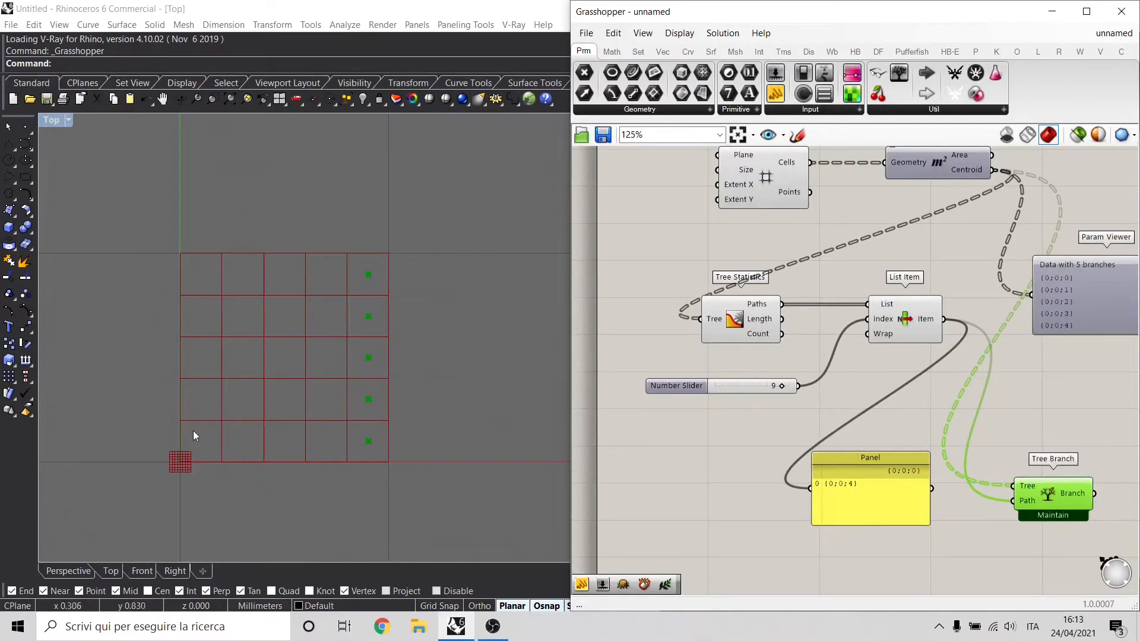
{"action": "mouse_move", "coordinate": [213, 335]}
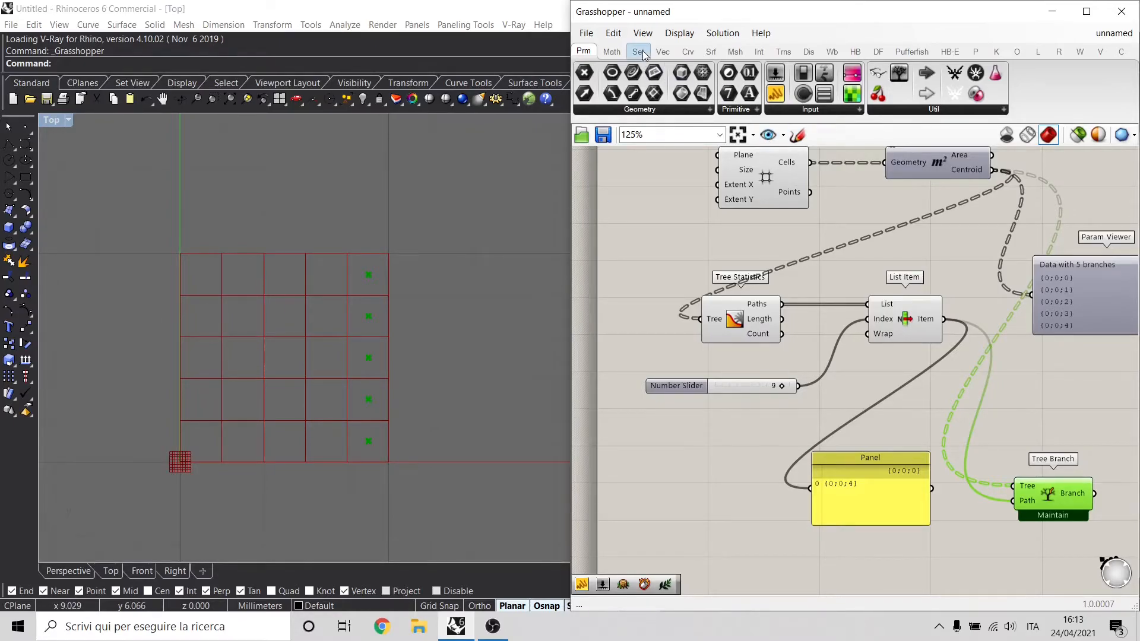
Step: Add a Tree Item from Sets > Tree with its index slider set to 4
{"action": "left_click", "coordinate": [638, 51]}
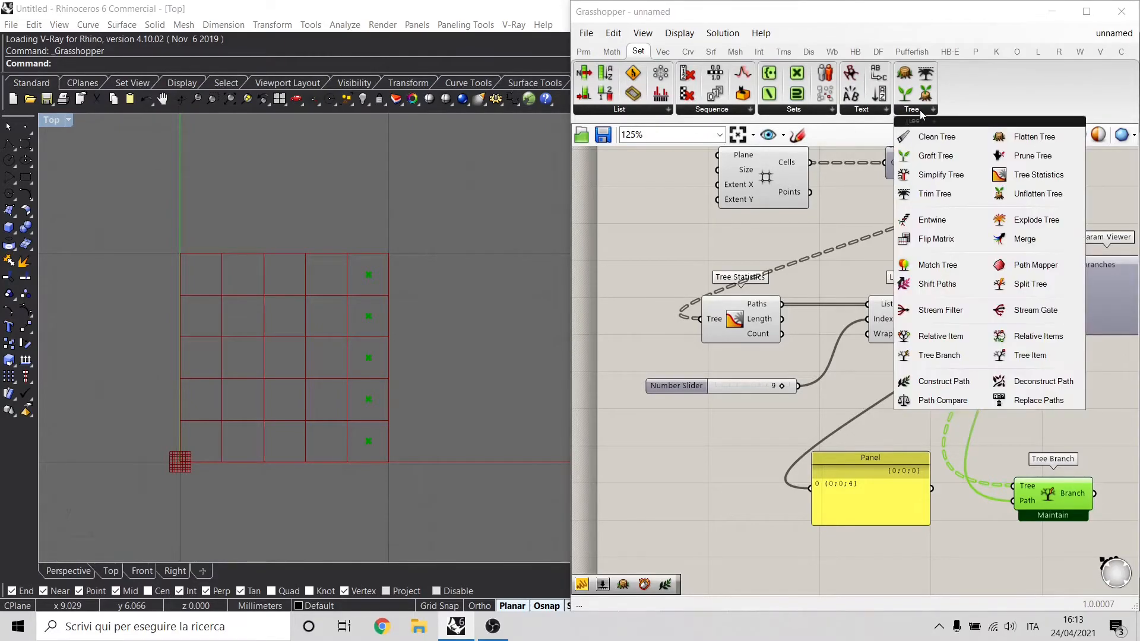
{"action": "mouse_move", "coordinate": [1025, 238]}
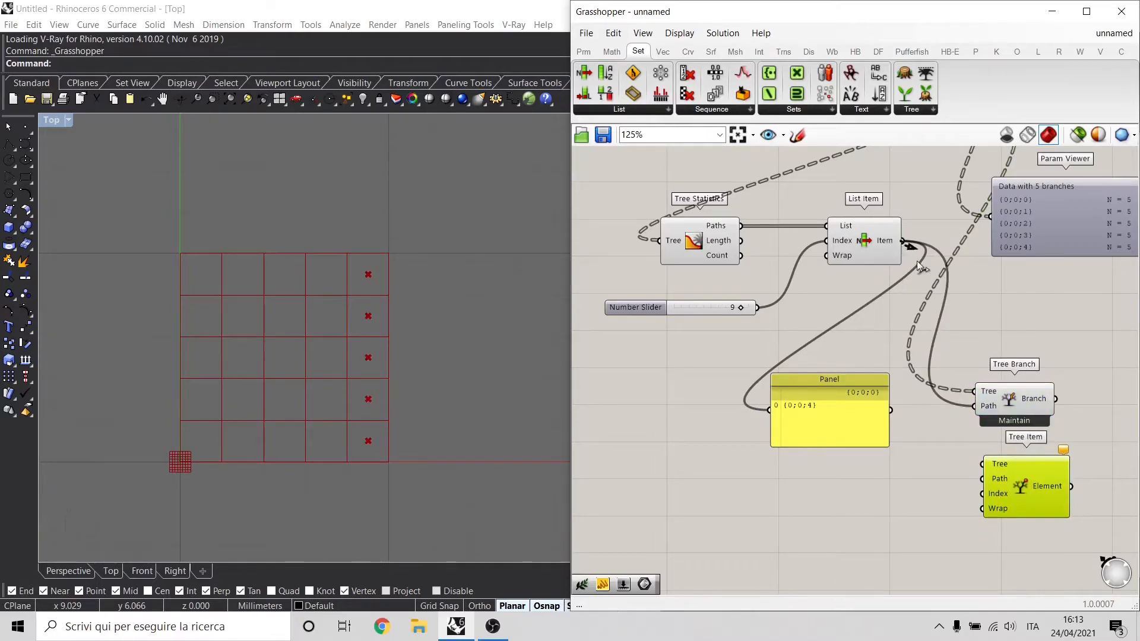
{"action": "scroll", "scroll_direction": "down", "scroll_amount": 3}
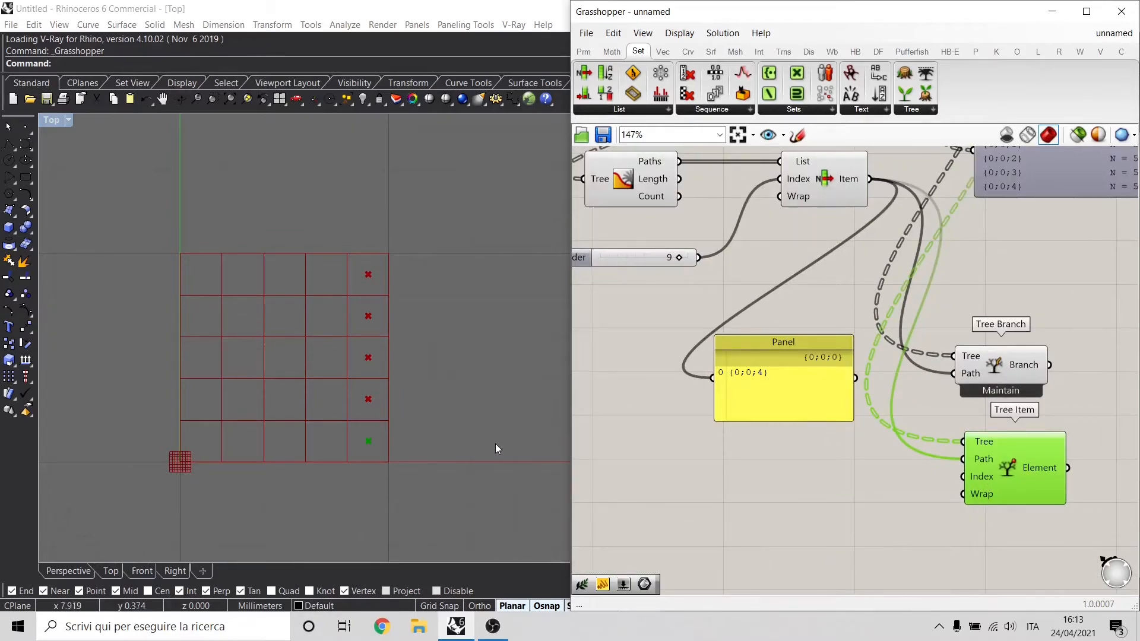
{"action": "mouse_move", "coordinate": [697, 493]}
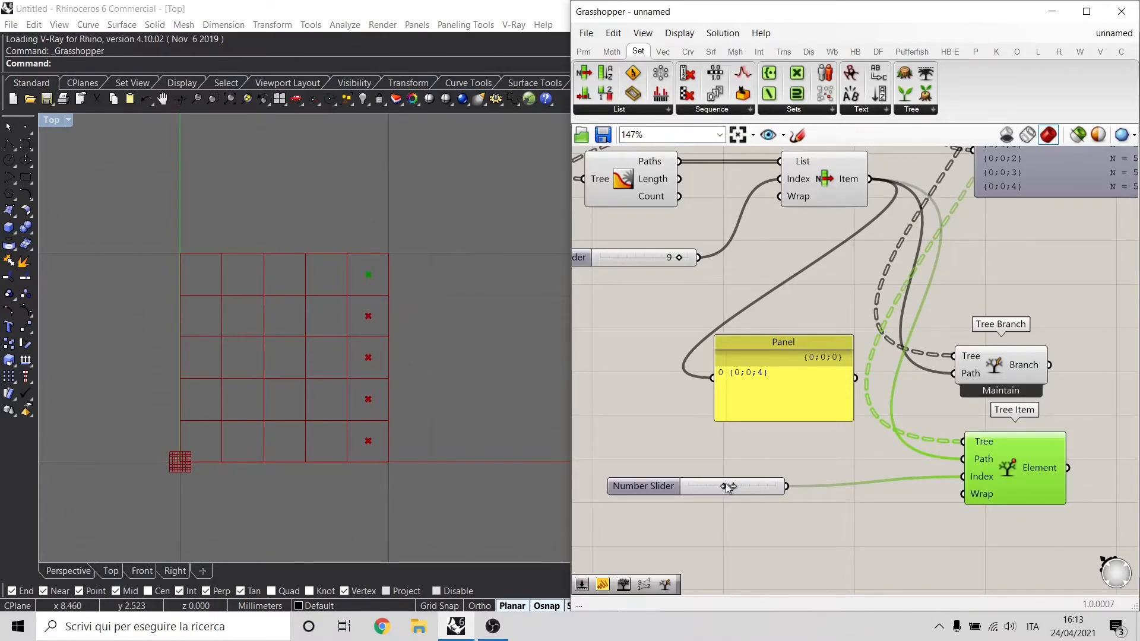
{"action": "left_click_drag", "start_coordinate": [731, 486], "coordinate": [718, 486]}
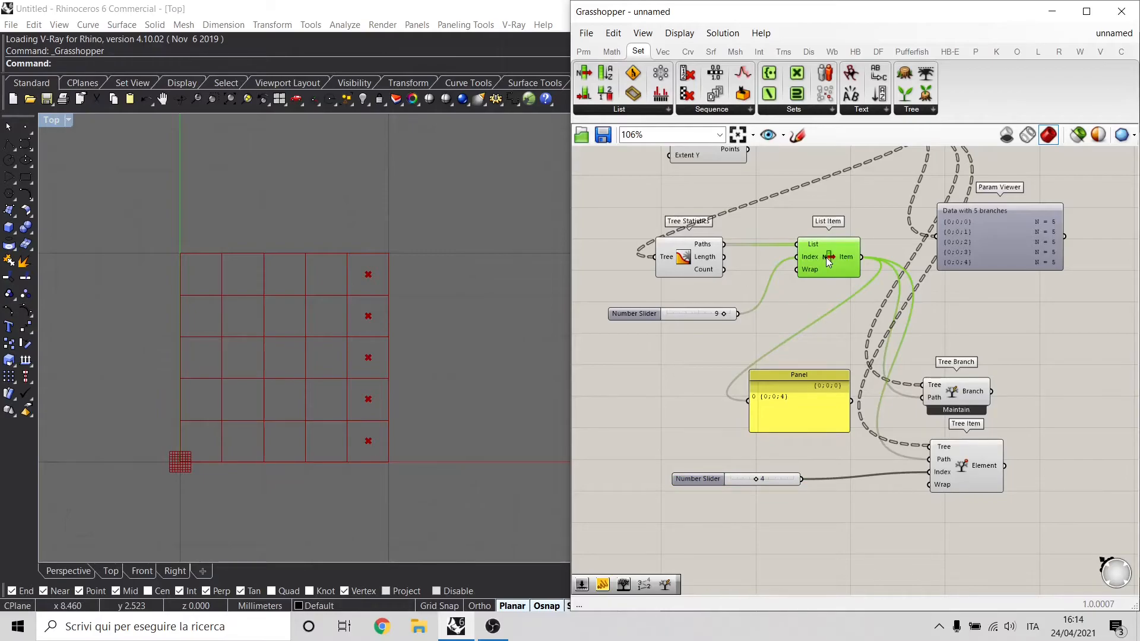
{"action": "mouse_move", "coordinate": [827, 256]}
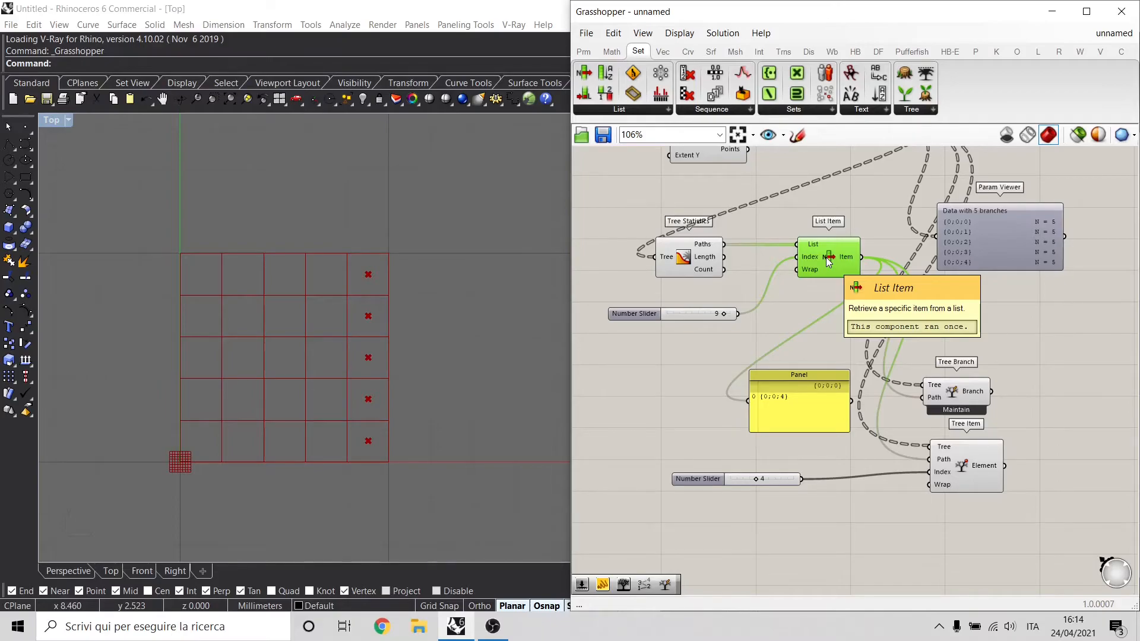
{"action": "mouse_move", "coordinate": [862, 411]}
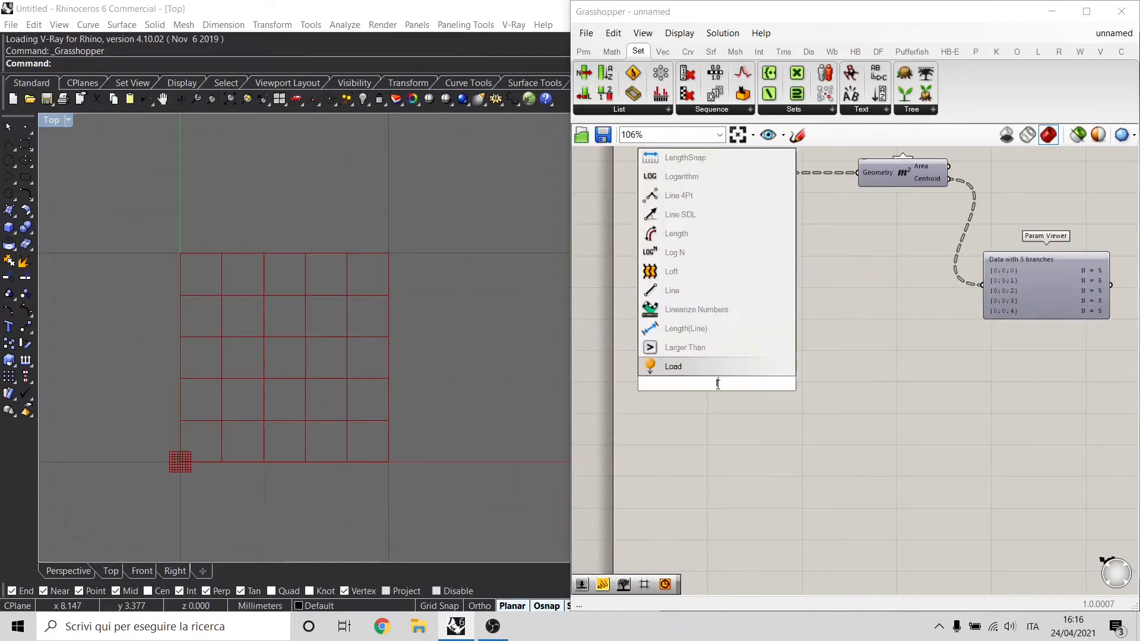
Step: Search 'list it' and place a List Item component to take the centroid tree
{"action": "type", "text": "list it"}
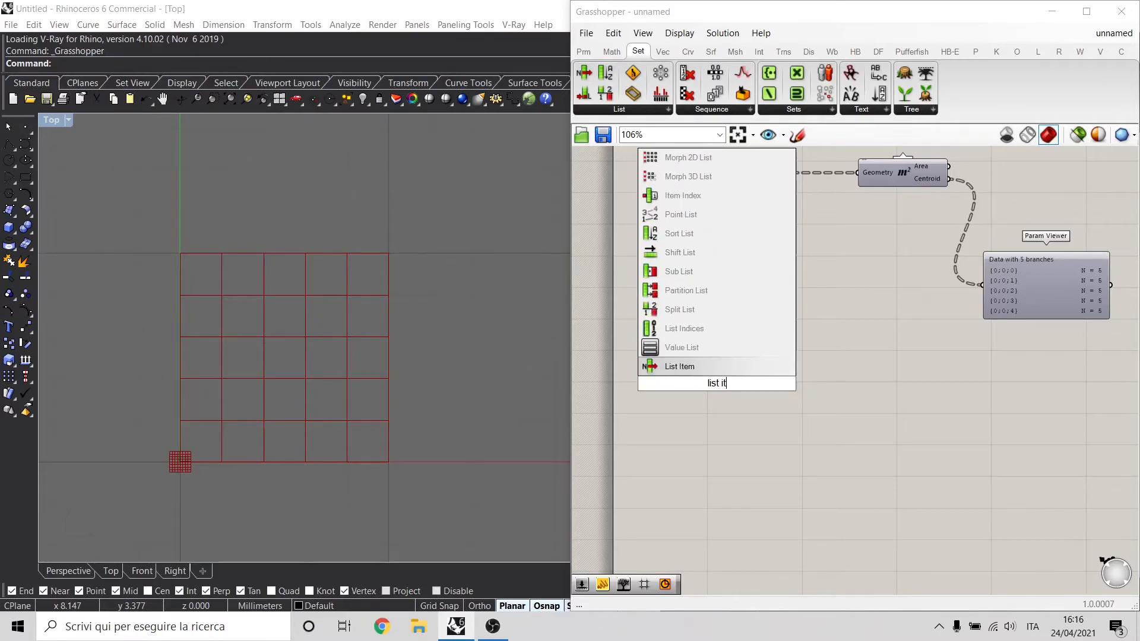
{"action": "left_click", "coordinate": [680, 366]}
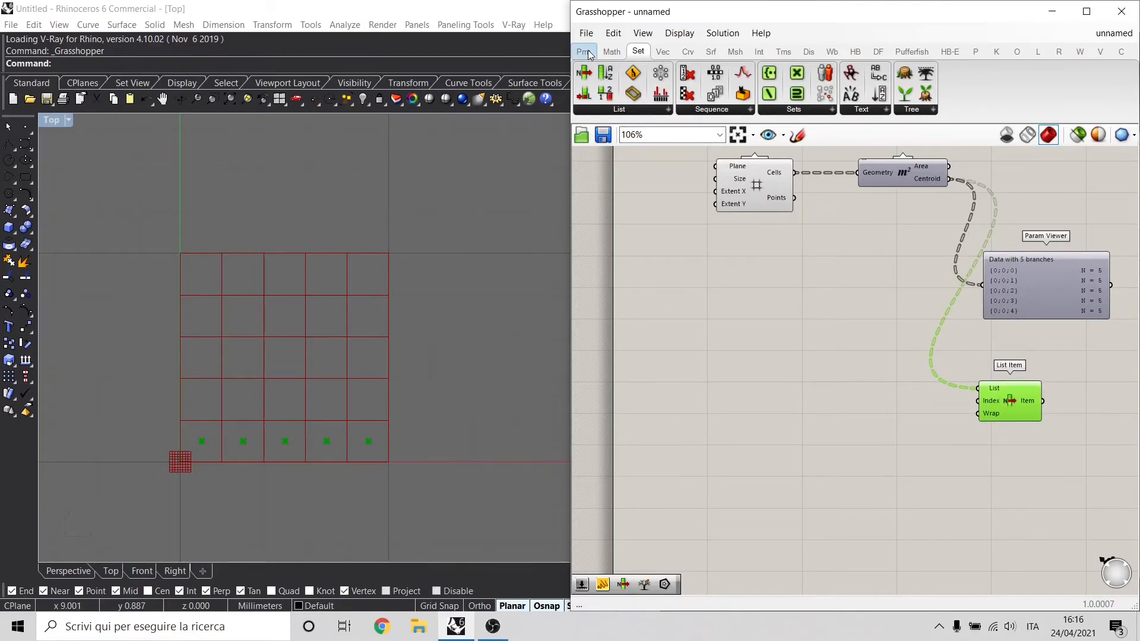
{"action": "left_click", "coordinate": [582, 51]}
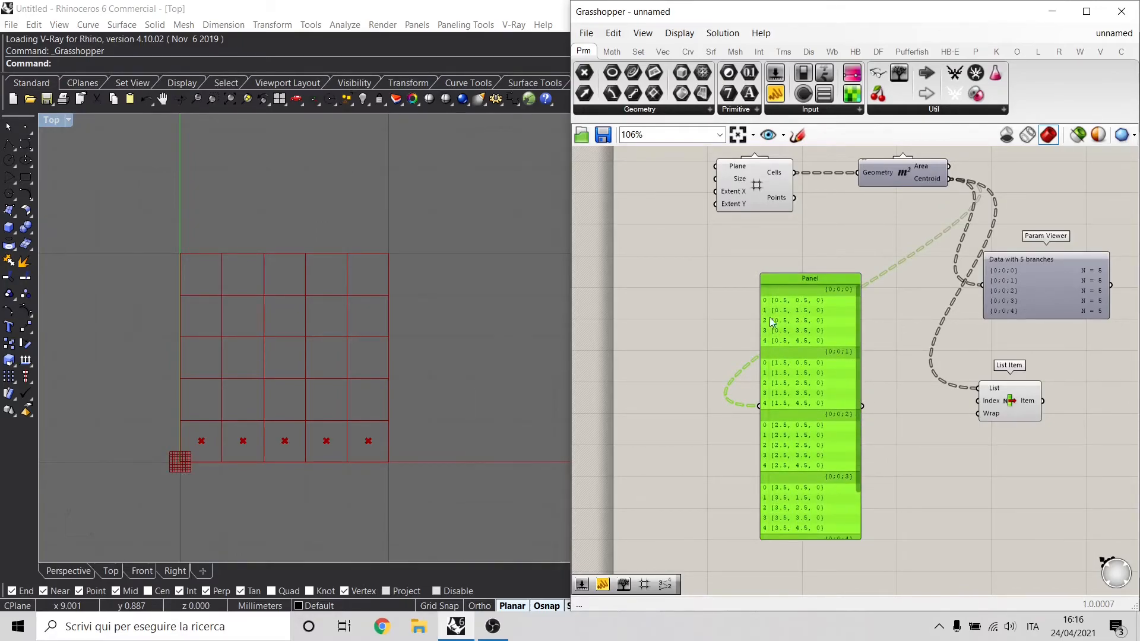
{"action": "mouse_move", "coordinate": [766, 304]}
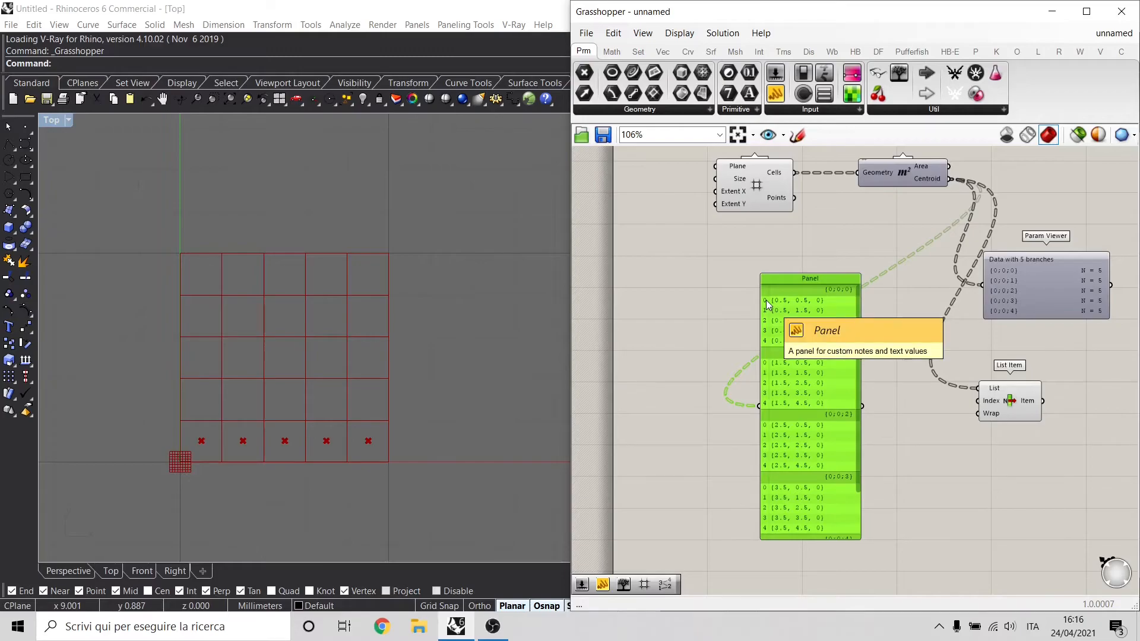
{"action": "mouse_move", "coordinate": [773, 365]}
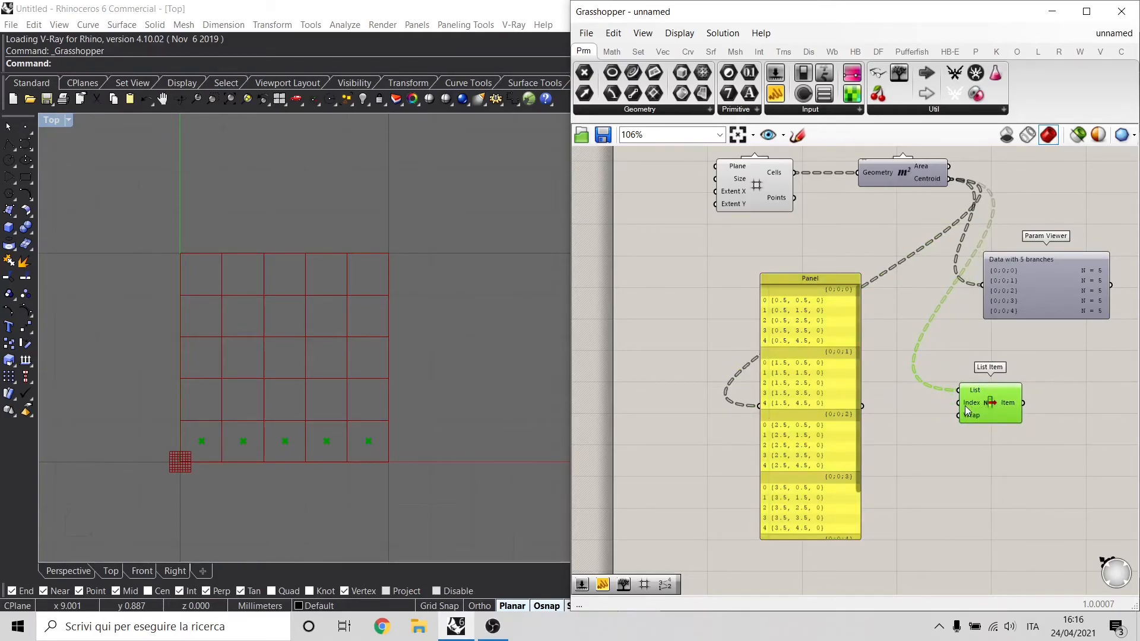
{"action": "mouse_move", "coordinate": [814, 325]}
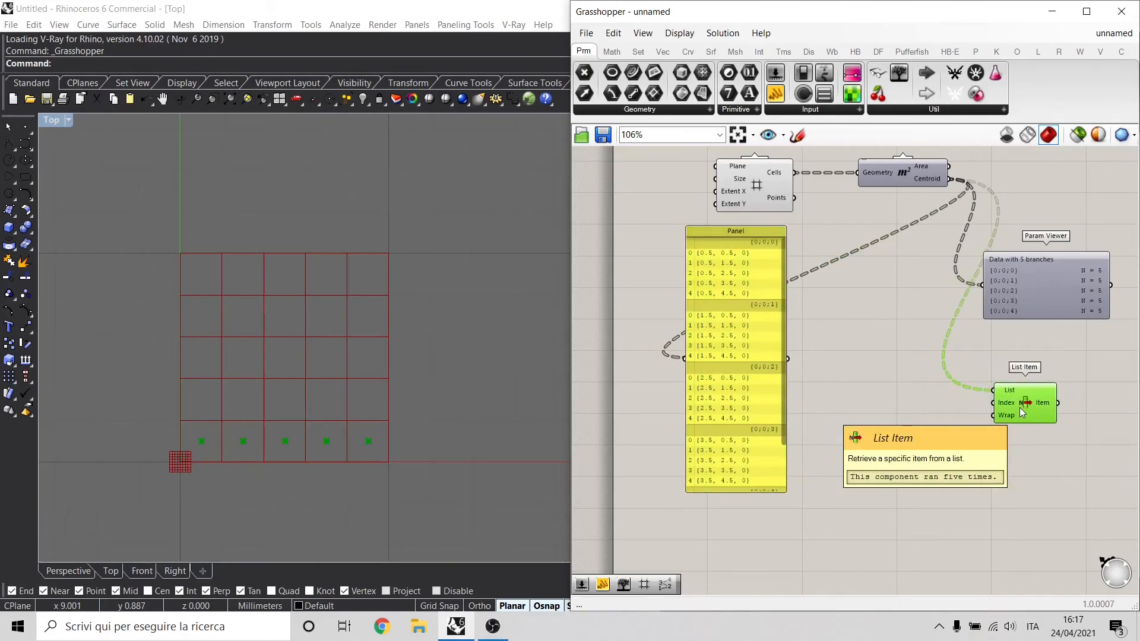
{"action": "mouse_move", "coordinate": [715, 256]}
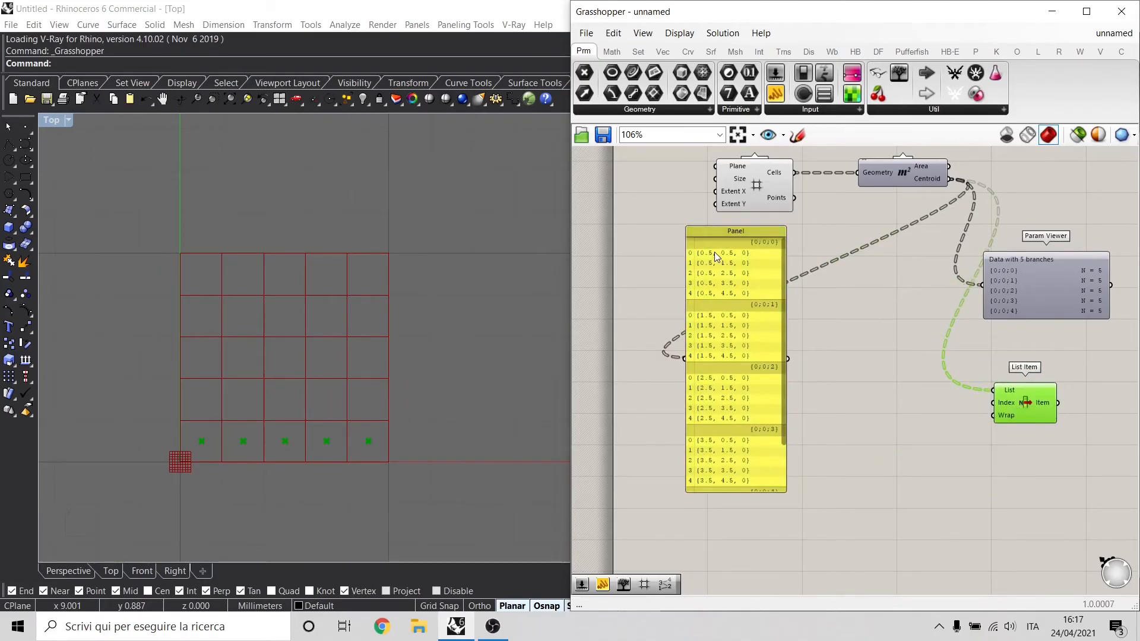
{"action": "mouse_move", "coordinate": [228, 417]}
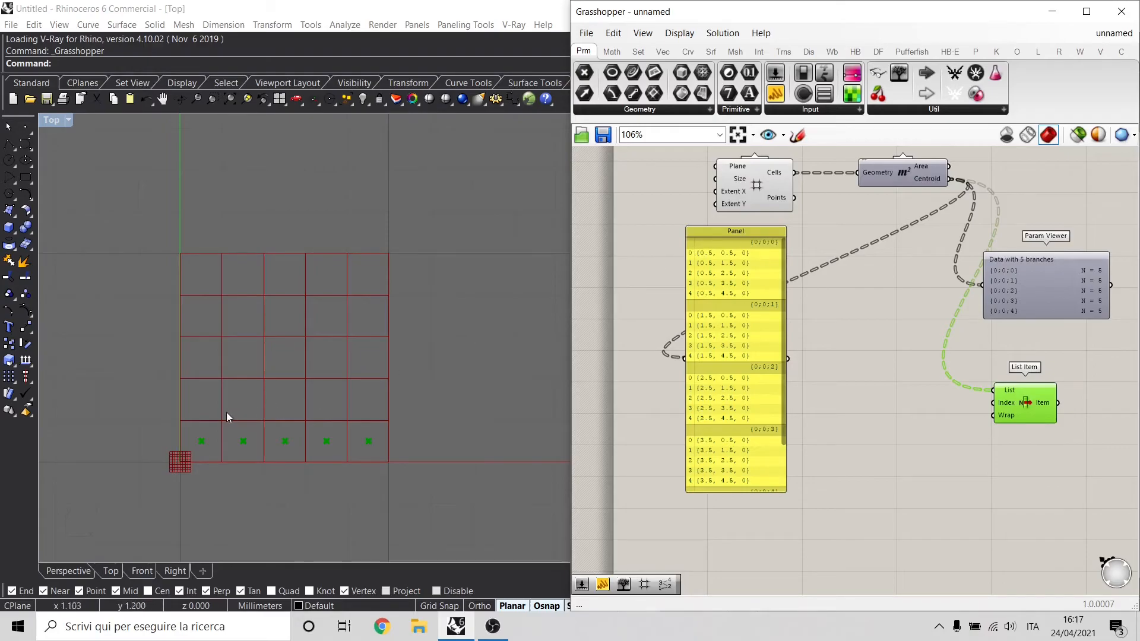
{"action": "mouse_move", "coordinate": [200, 275]}
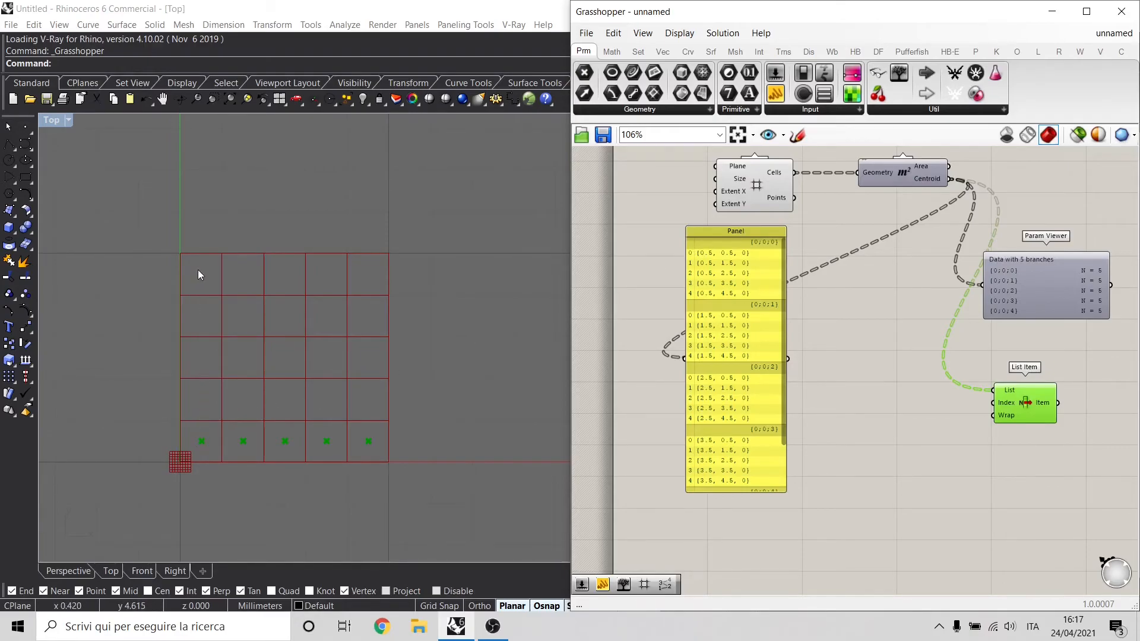
{"action": "mouse_move", "coordinate": [694, 256]}
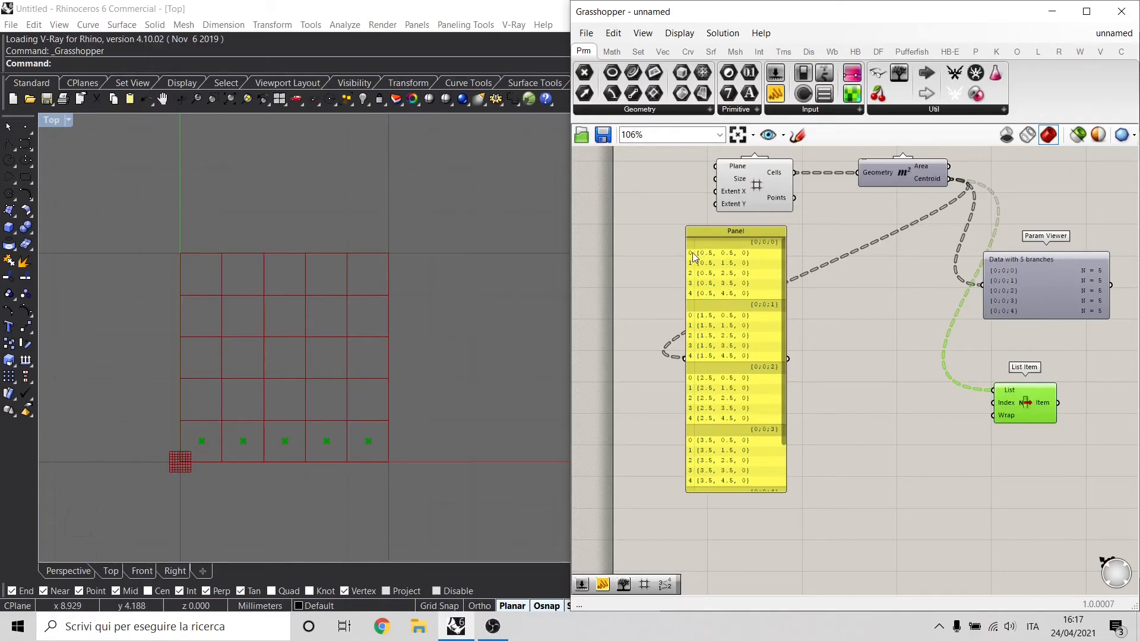
{"action": "mouse_move", "coordinate": [205, 427]}
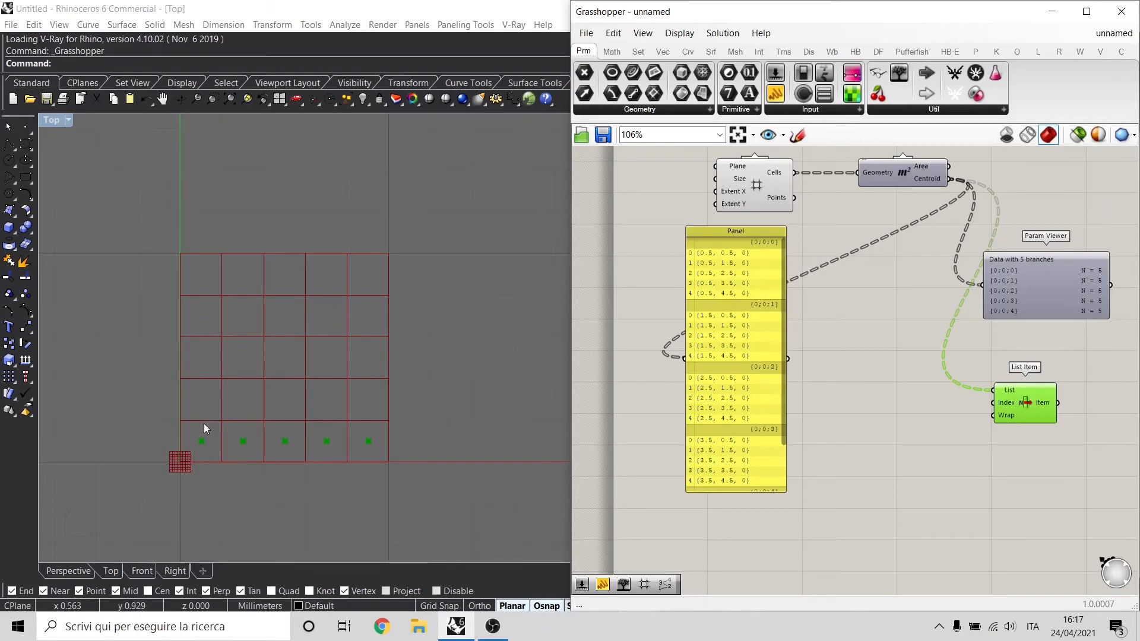
{"action": "mouse_move", "coordinate": [204, 363]}
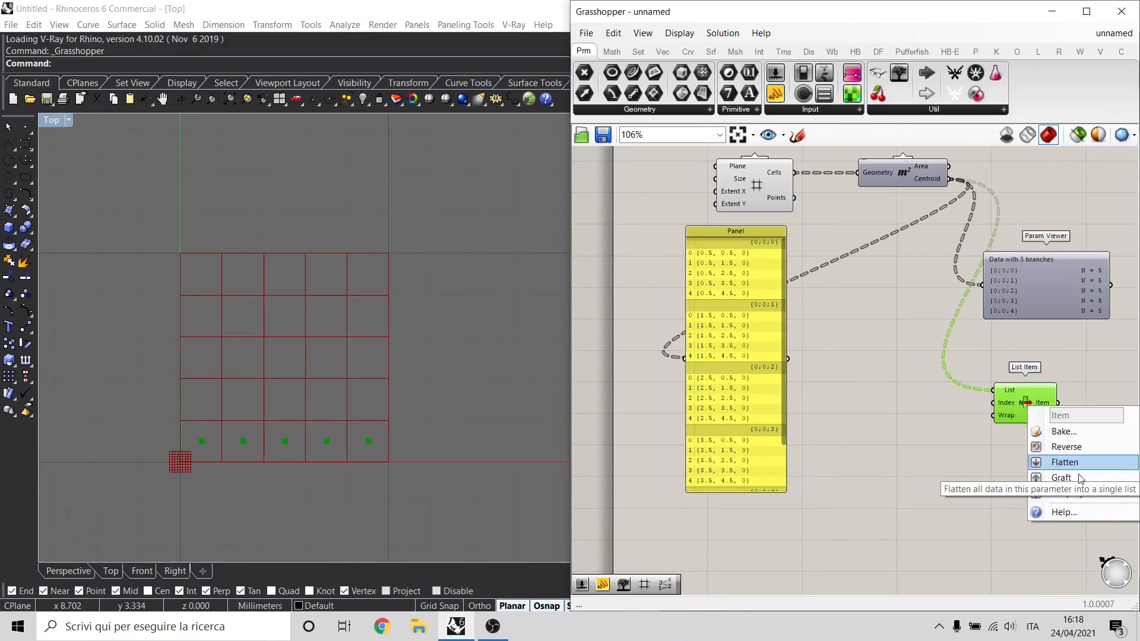
{"action": "mouse_move", "coordinate": [1066, 446]}
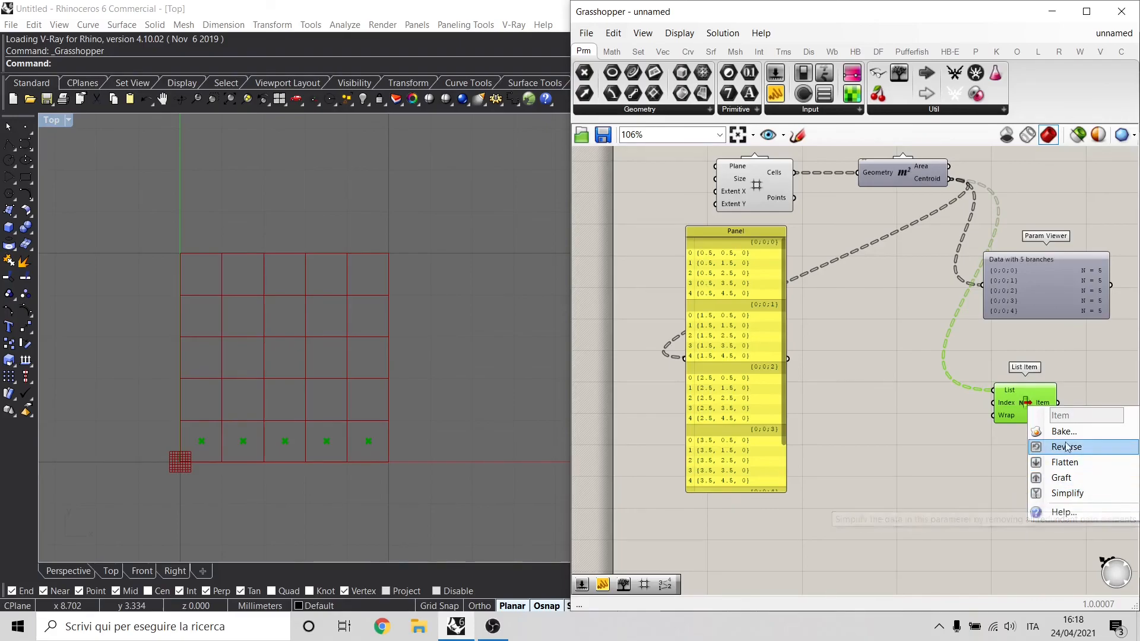
{"action": "mouse_move", "coordinate": [1063, 431]}
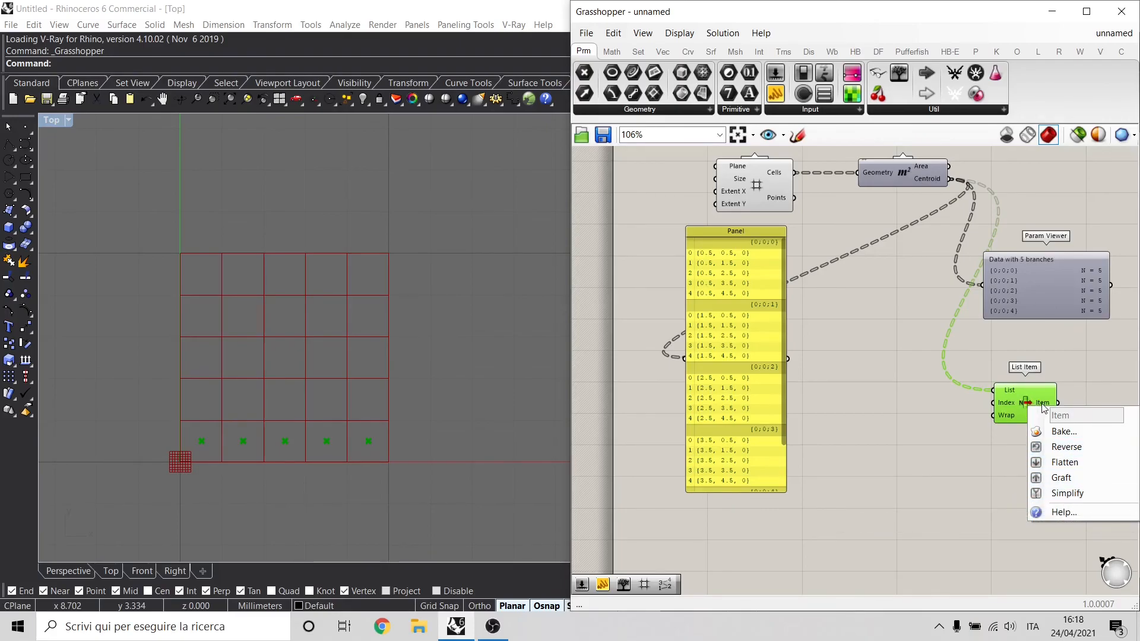